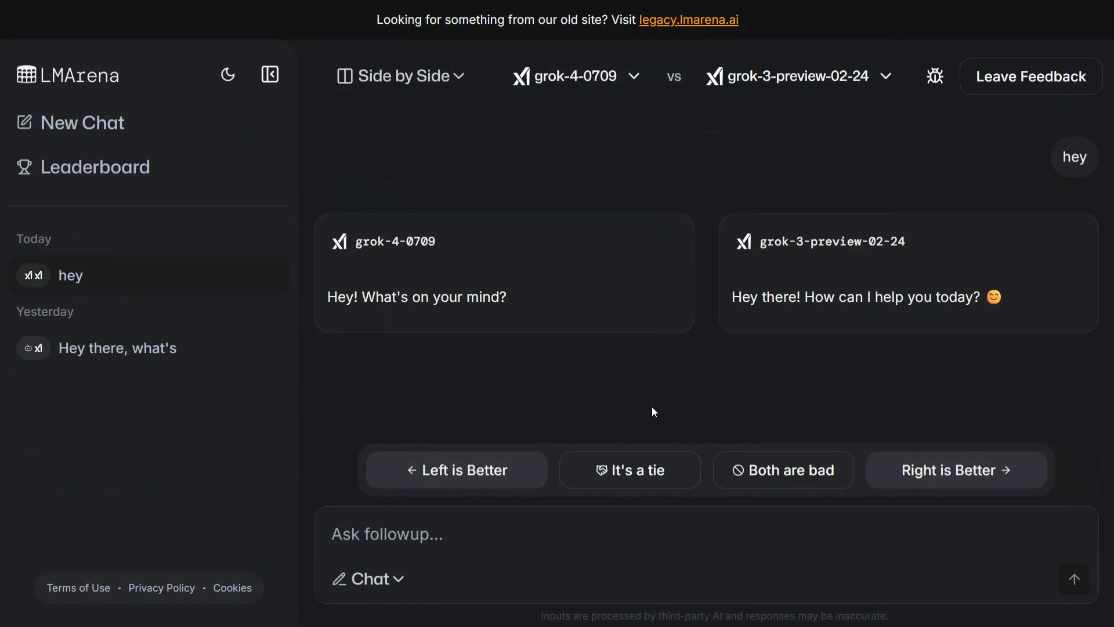
- Vote grok-3-preview's greeting as the better reply ('Right is Better')
click(387, 534)
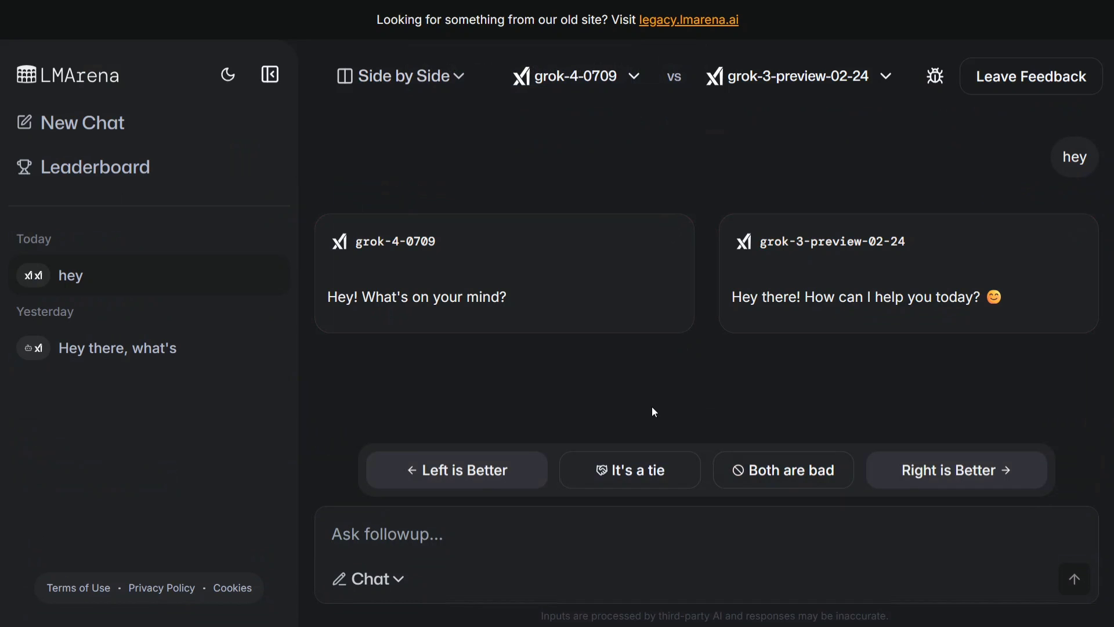
click(387, 534)
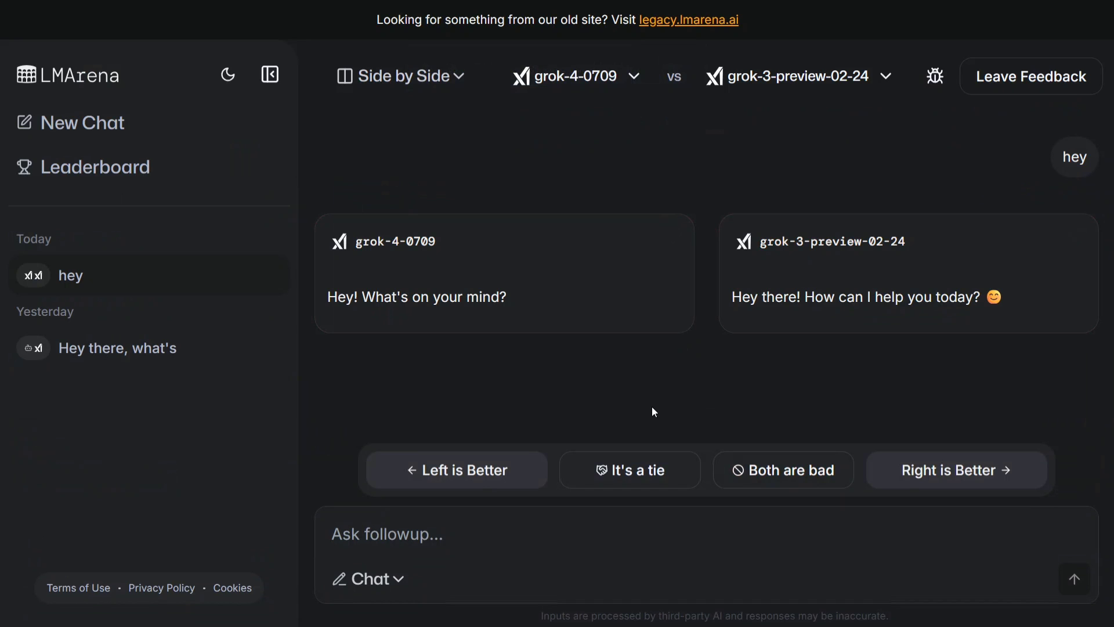
click(387, 534)
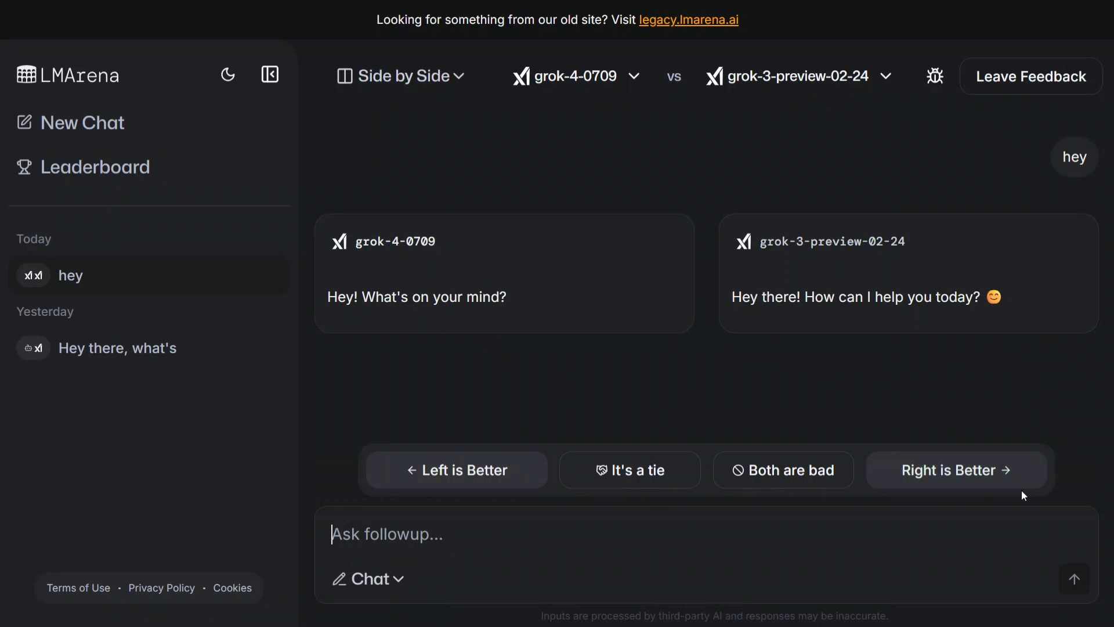
click(956, 470)
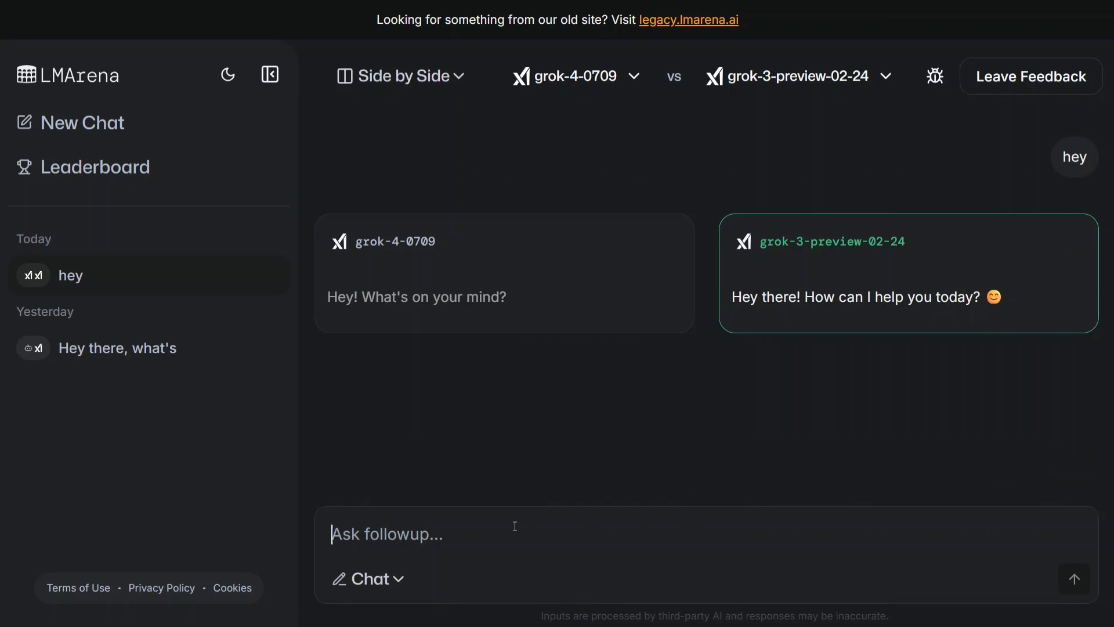
- Draft the Boston–New York train-meeting puzzle (9 AM at 60 mph, 10 AM at 80 mph) as the follow-up
text(A train leaves Boston at 9 AM going 60 mph. Another leaves New York at 10 AM going 80 mph. The cities are 215 miles apart and the trains are moving toward each other. When and where will they meet?)
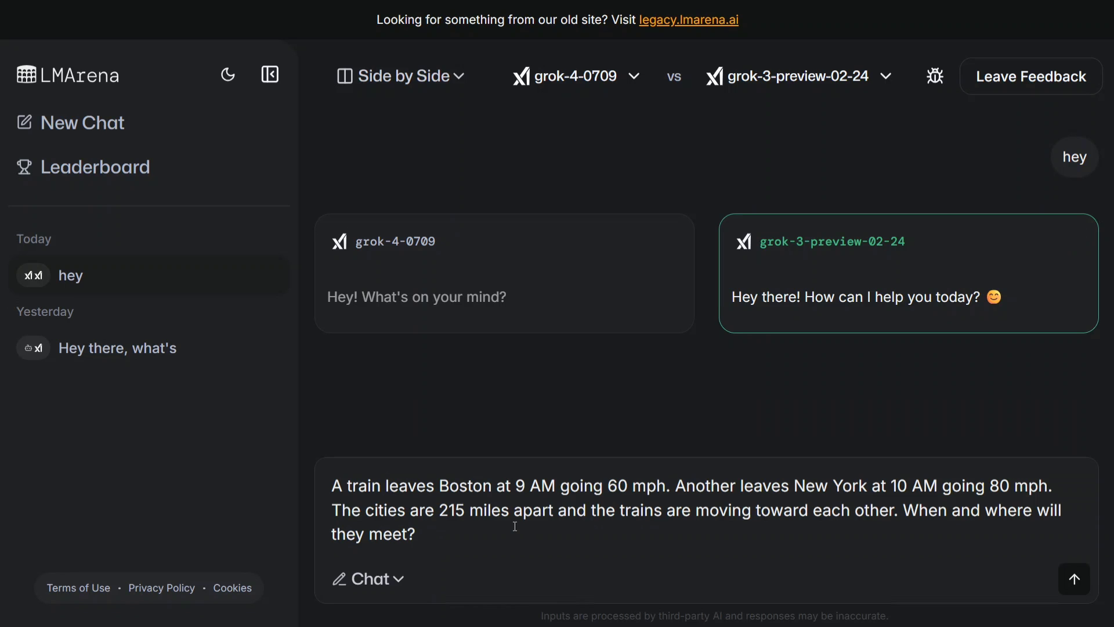
- Send the train puzzle and read through the first half of both models' worked answers
click(1074, 578)
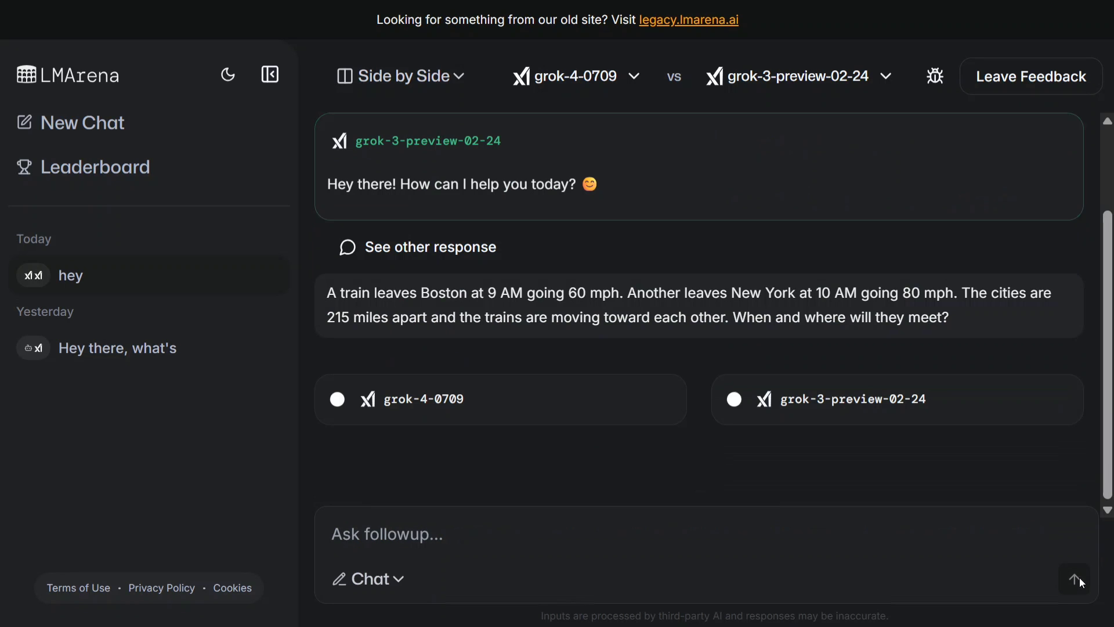
scroll(down, 3)
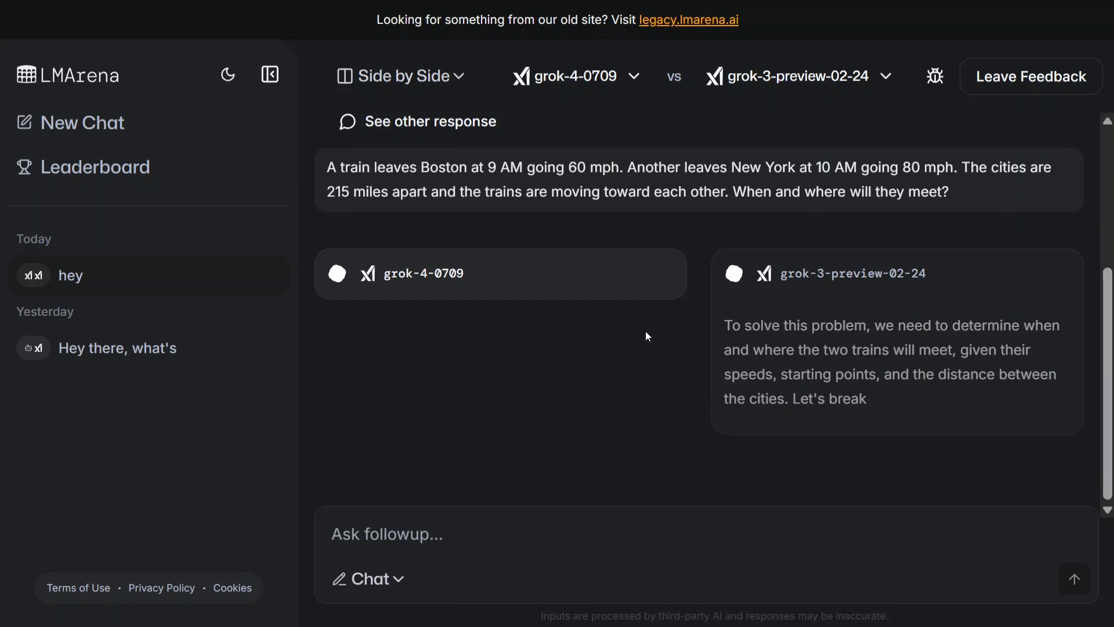
scroll(down, 3)
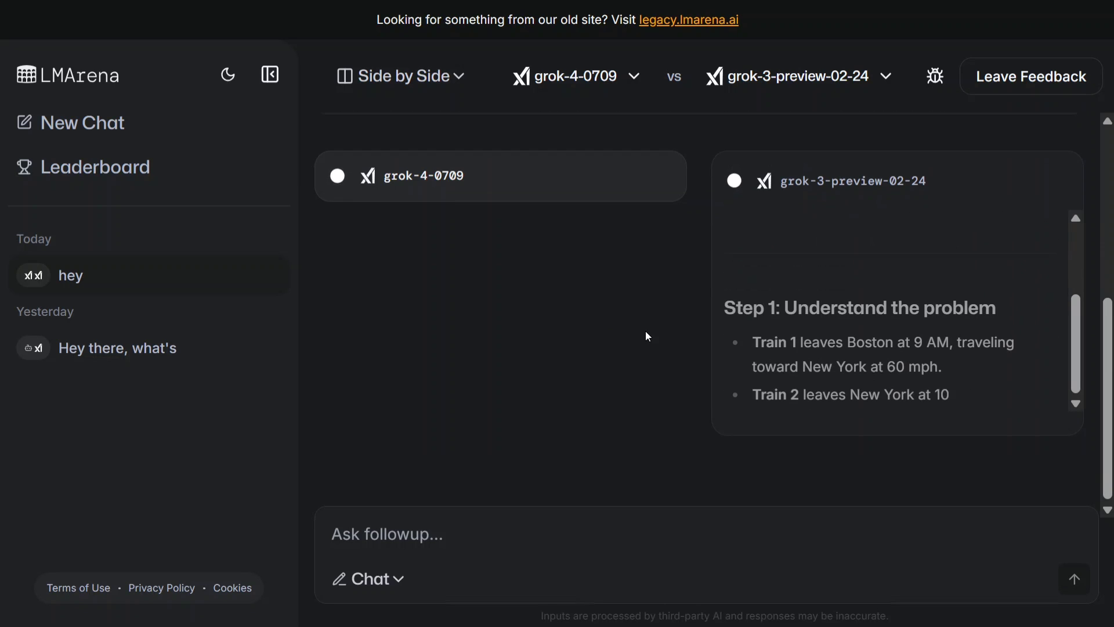
scroll(down, 3)
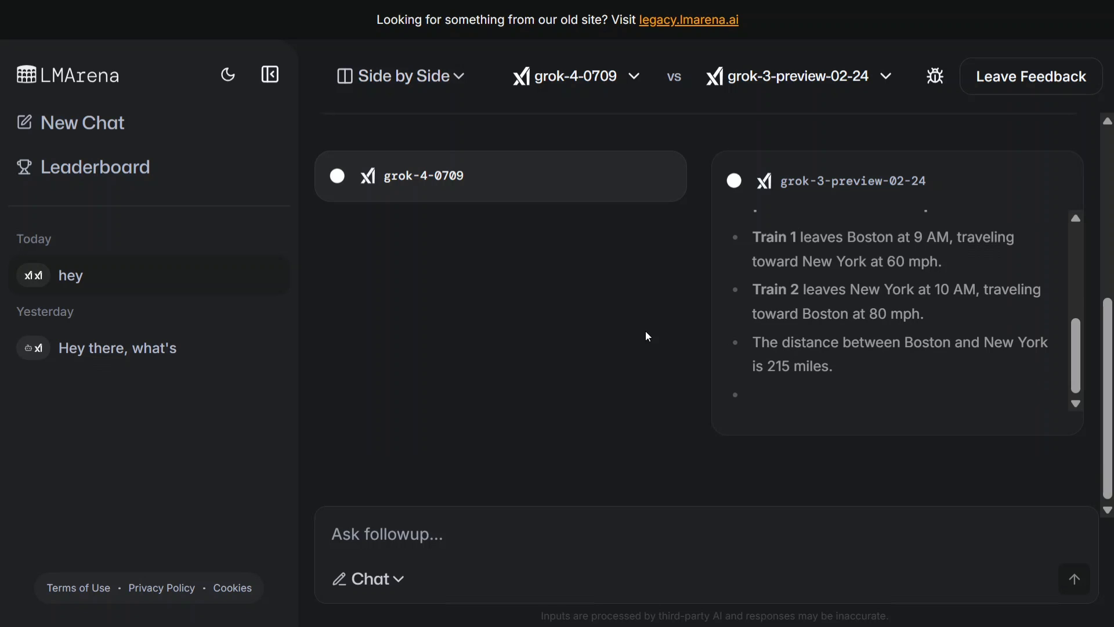
scroll(down, 3)
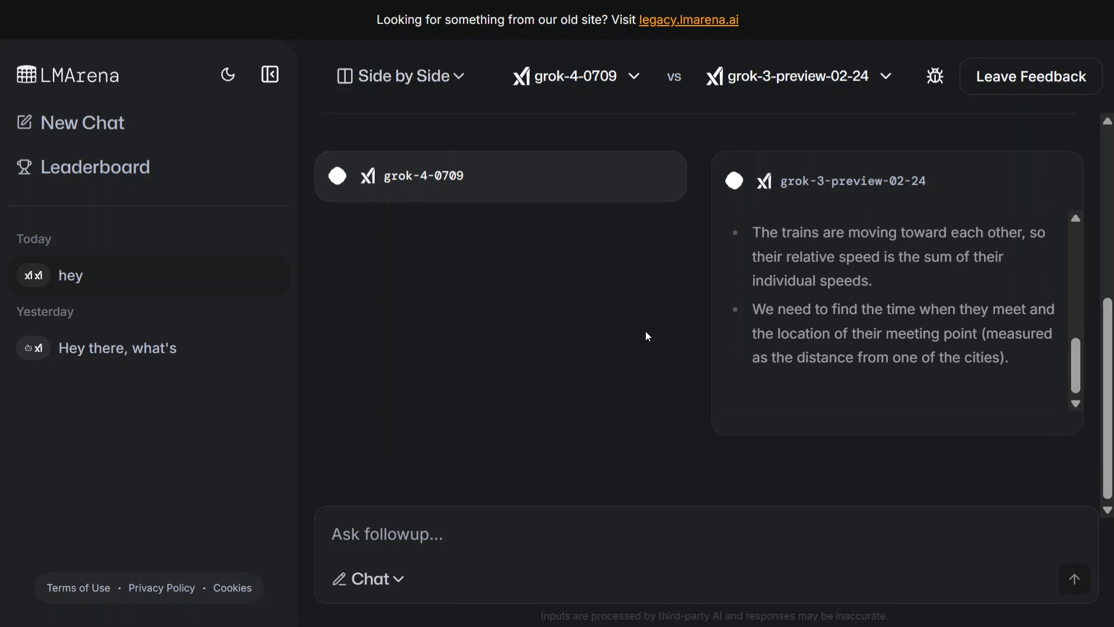
scroll(down, 3)
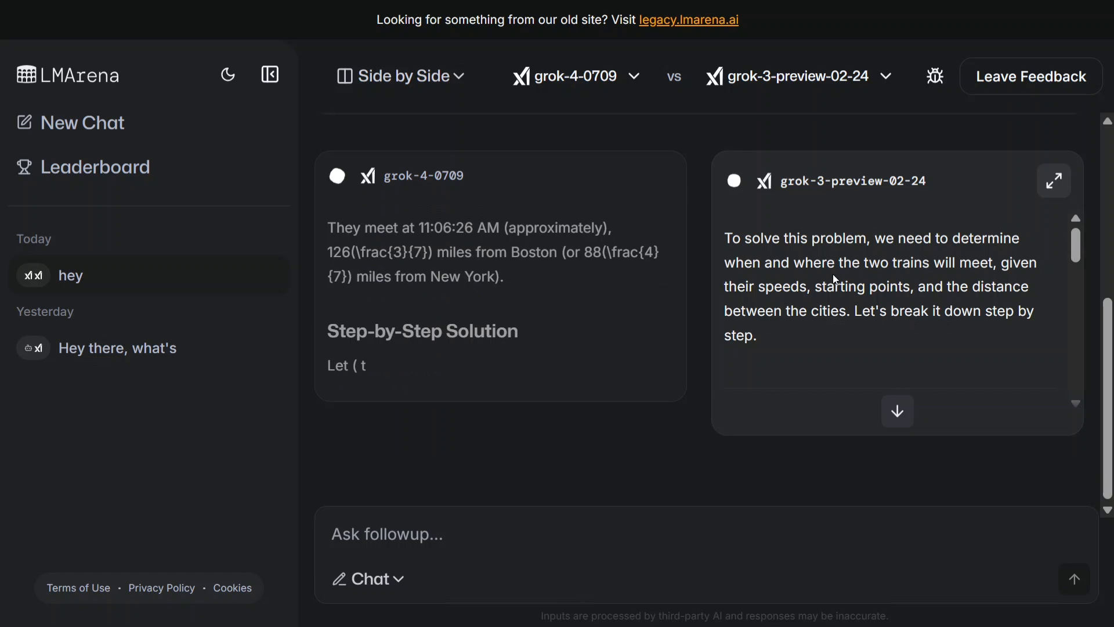
scroll(down, 3)
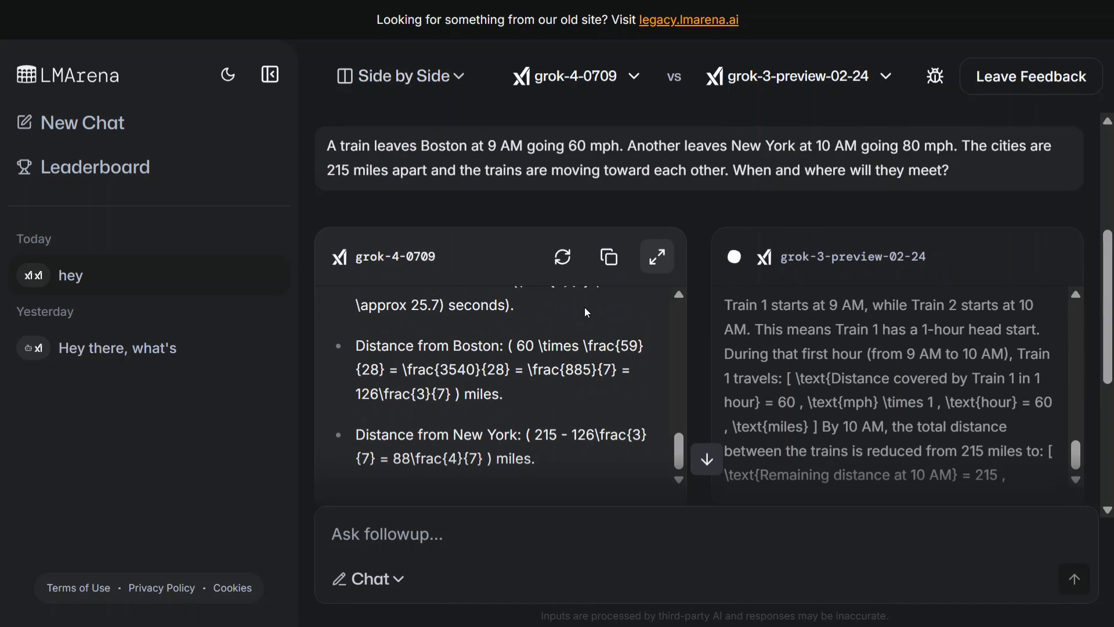
scroll(down, 3)
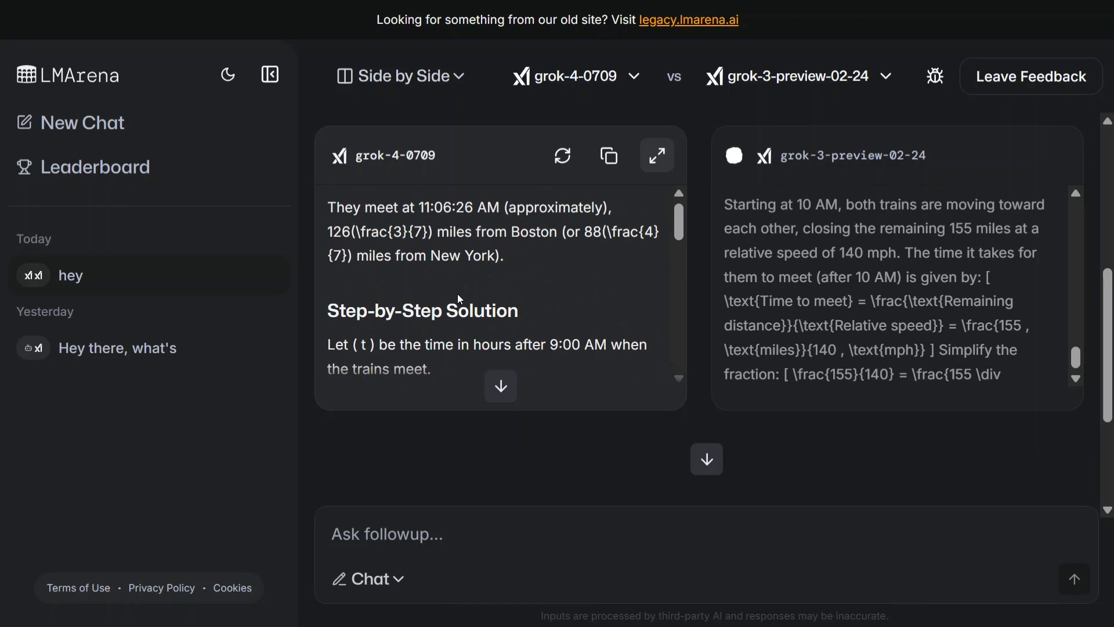
scroll(down, 3)
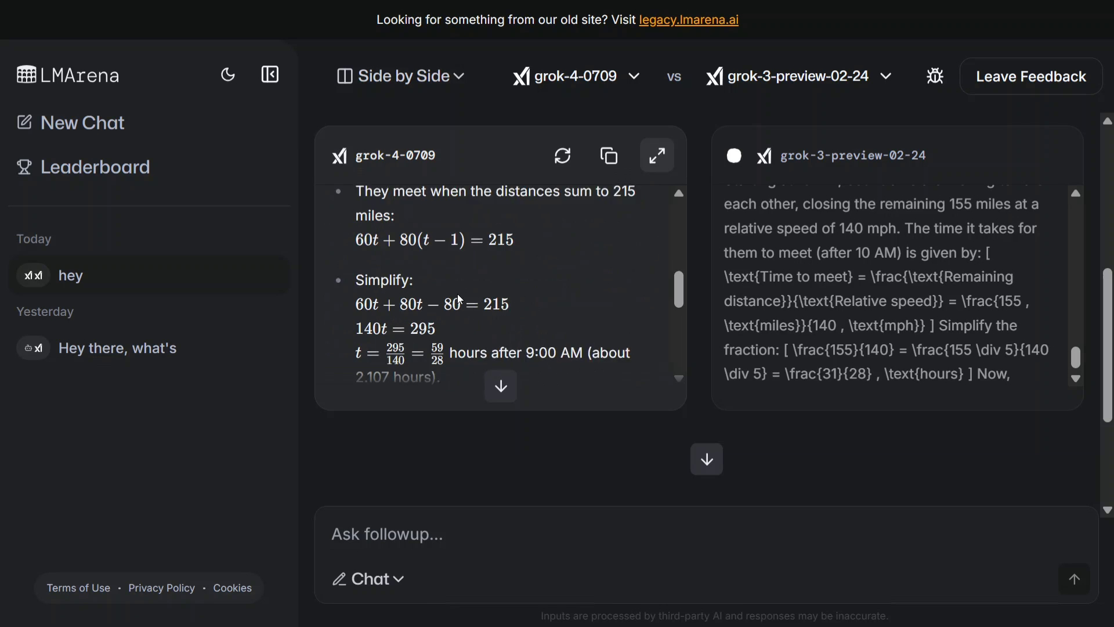
scroll(down, 3)
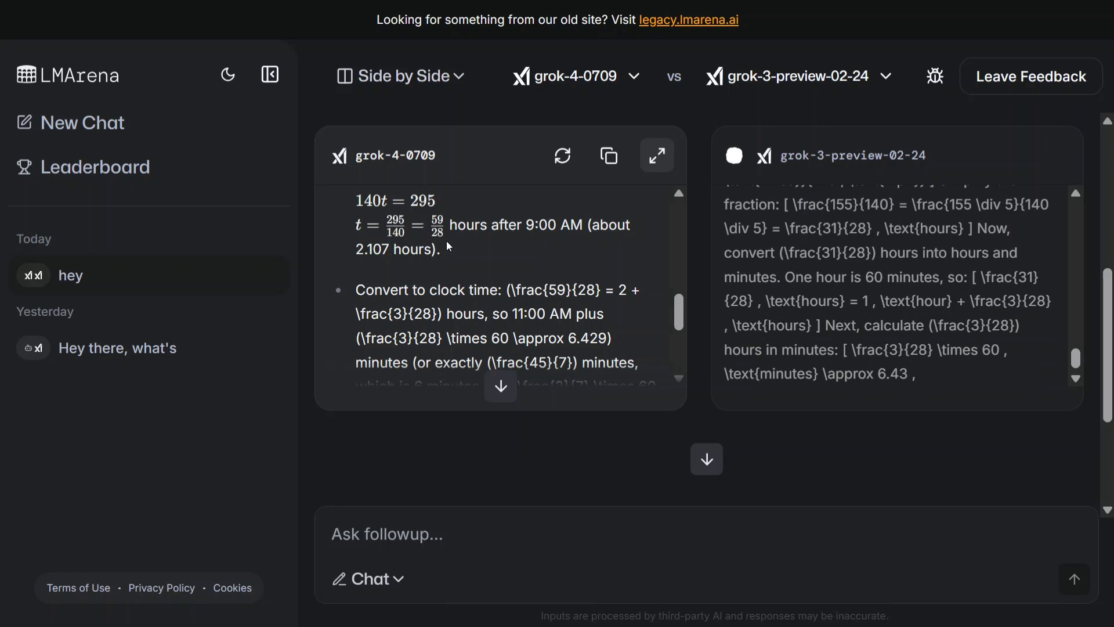
scroll(down, 3)
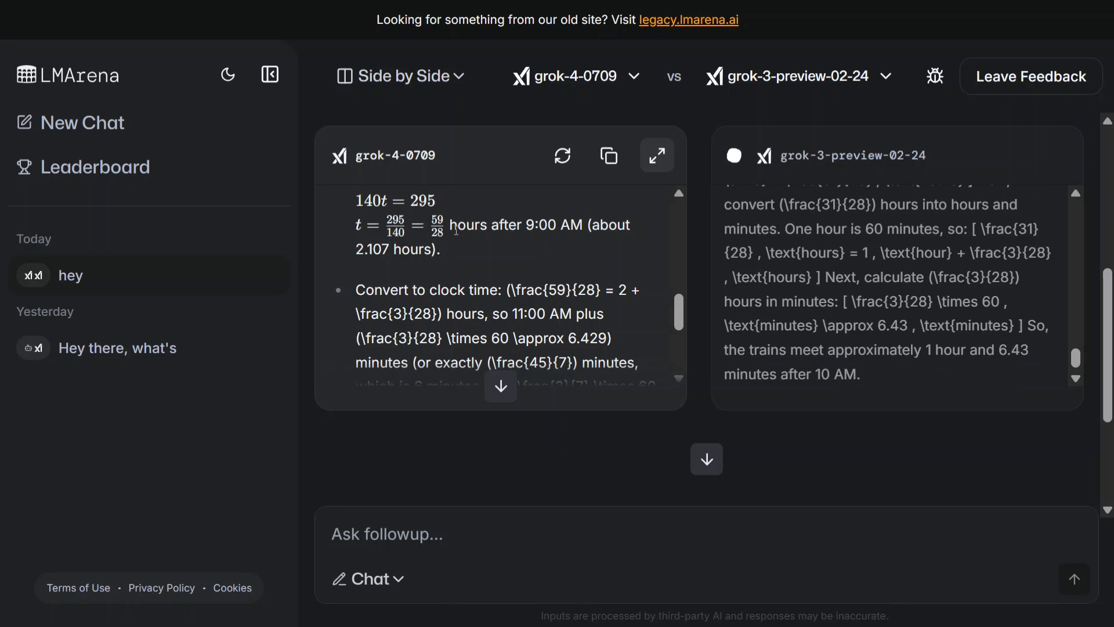
- Read the rest of both answers down to the ~11:06 AM, ~126 miles from Boston conclusions
scroll(down, 3)
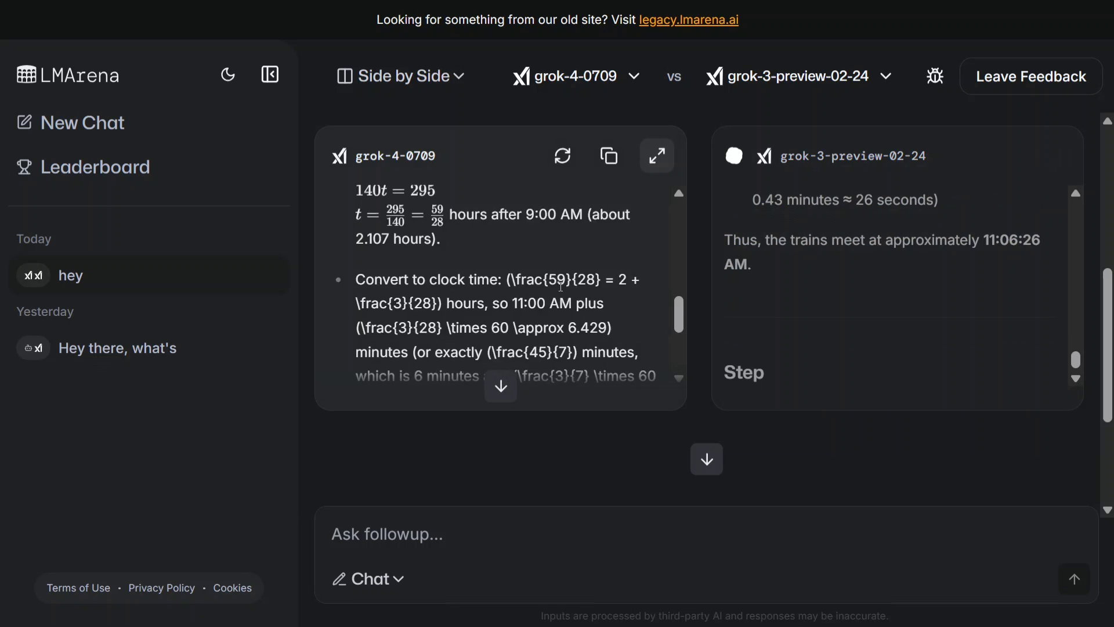
scroll(down, 3)
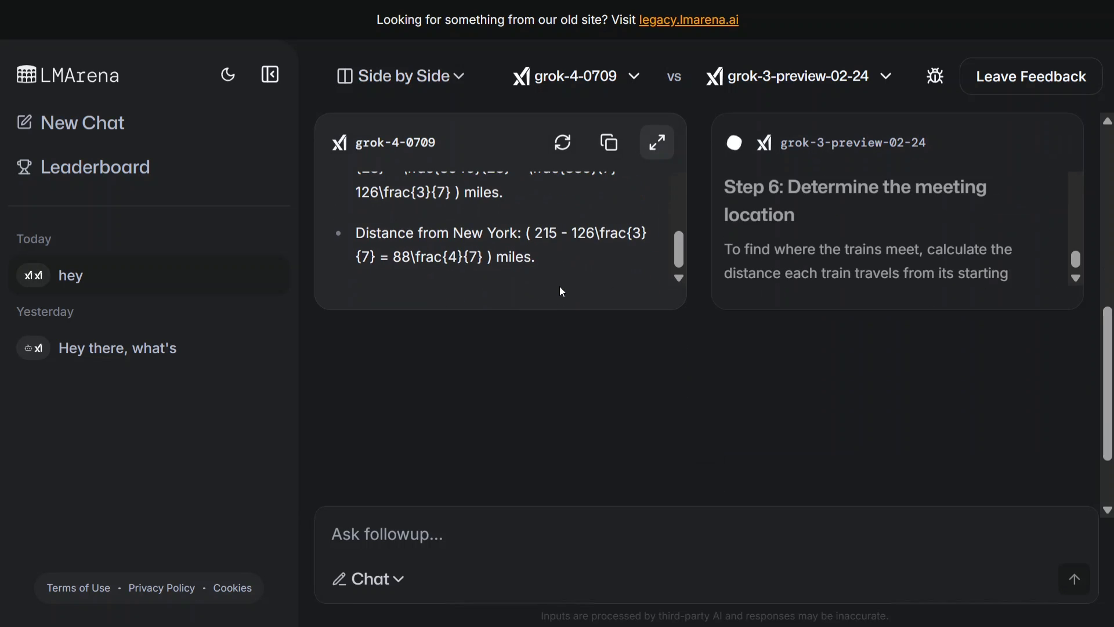
scroll(down, 3)
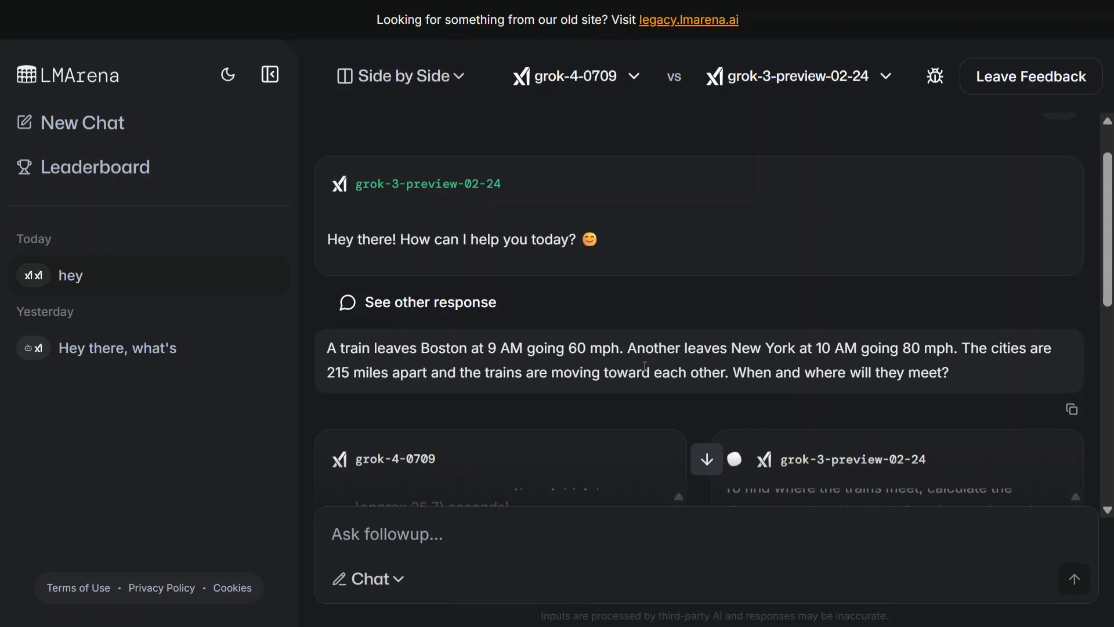
scroll(down, 3)
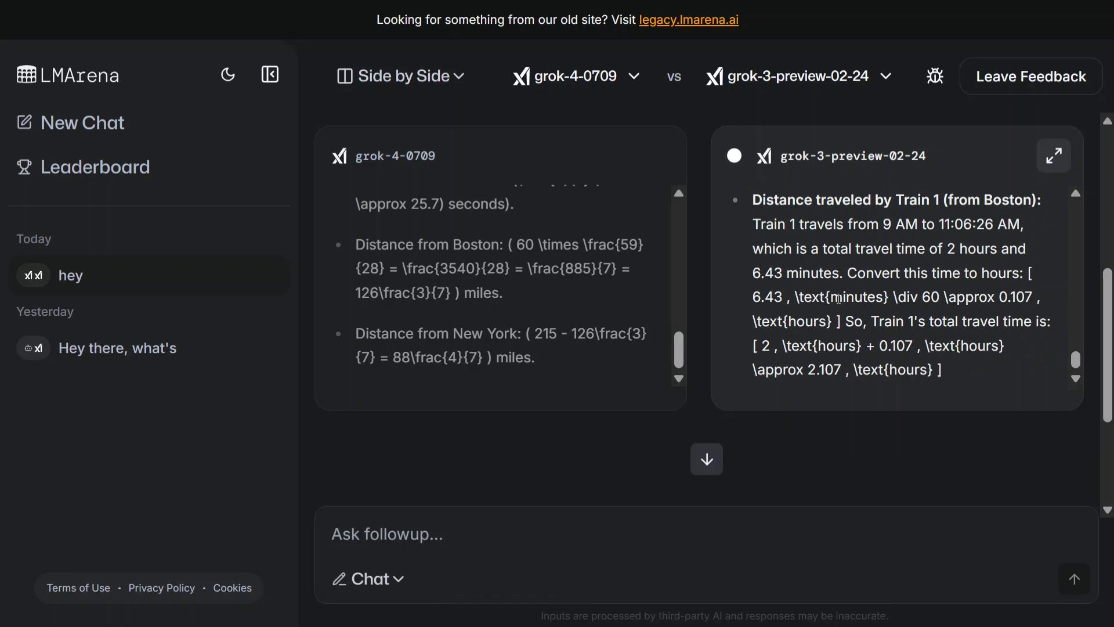
scroll(down, 3)
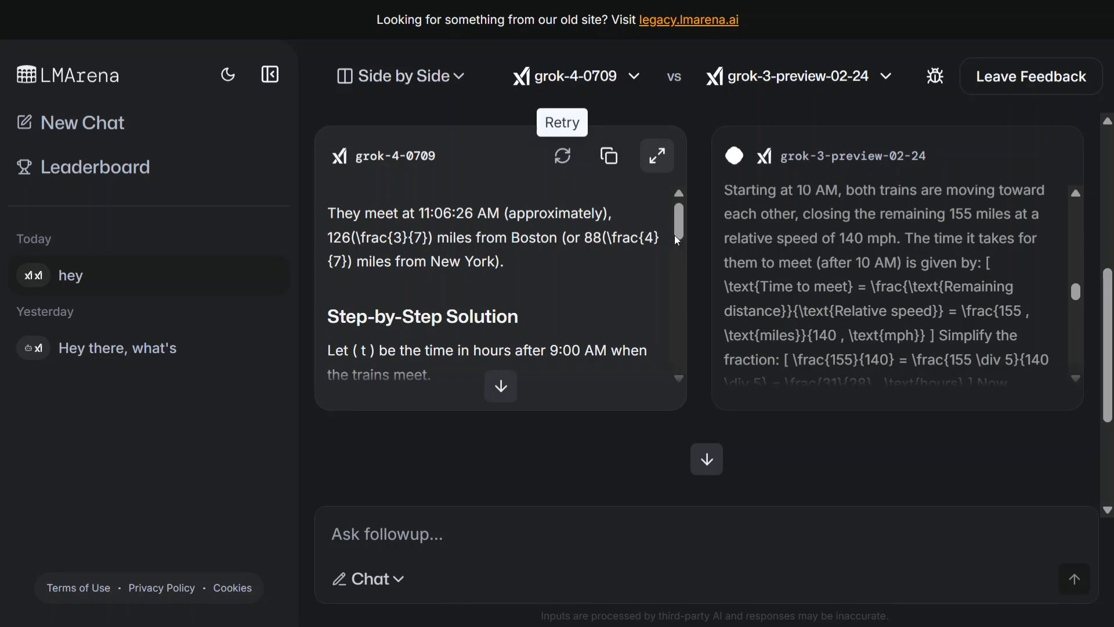
scroll(down, 3)
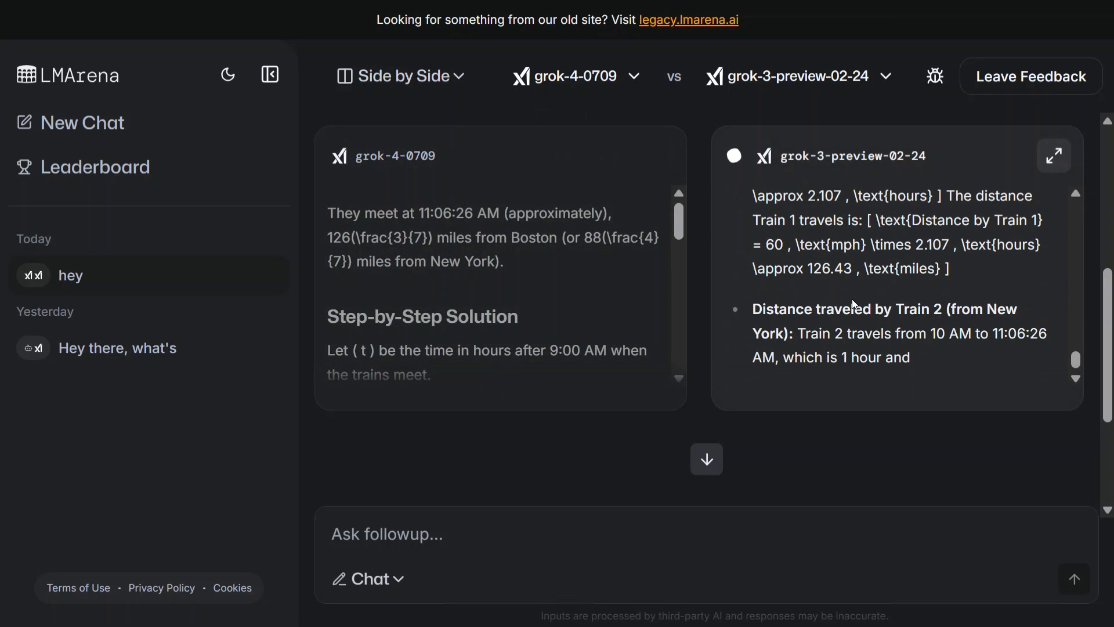
scroll(down, 3)
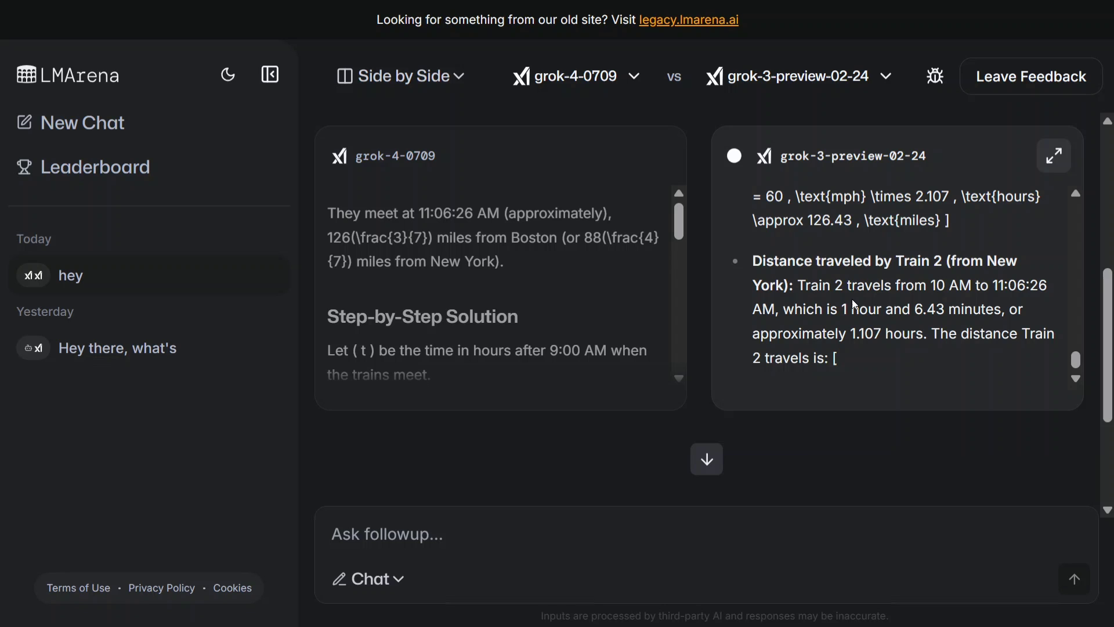
scroll(down, 3)
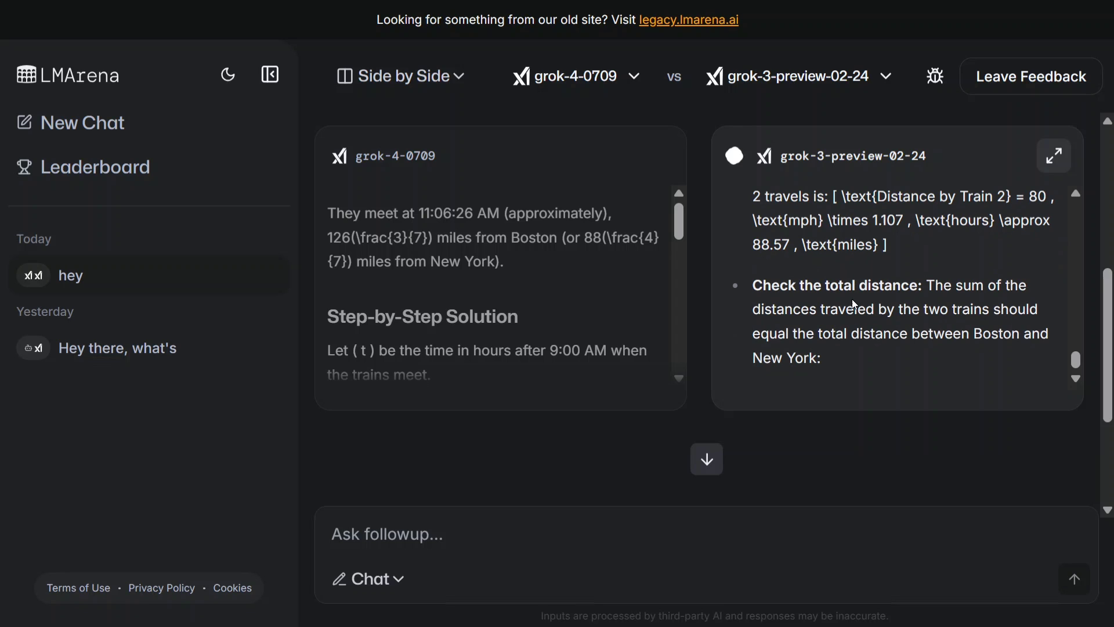
scroll(down, 3)
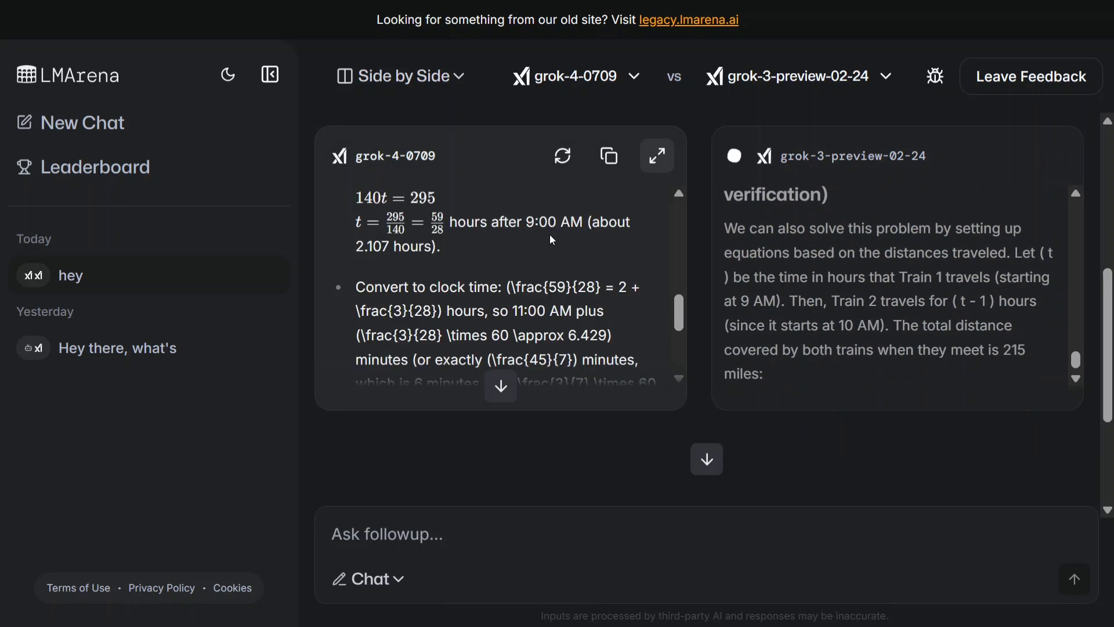
scroll(down, 3)
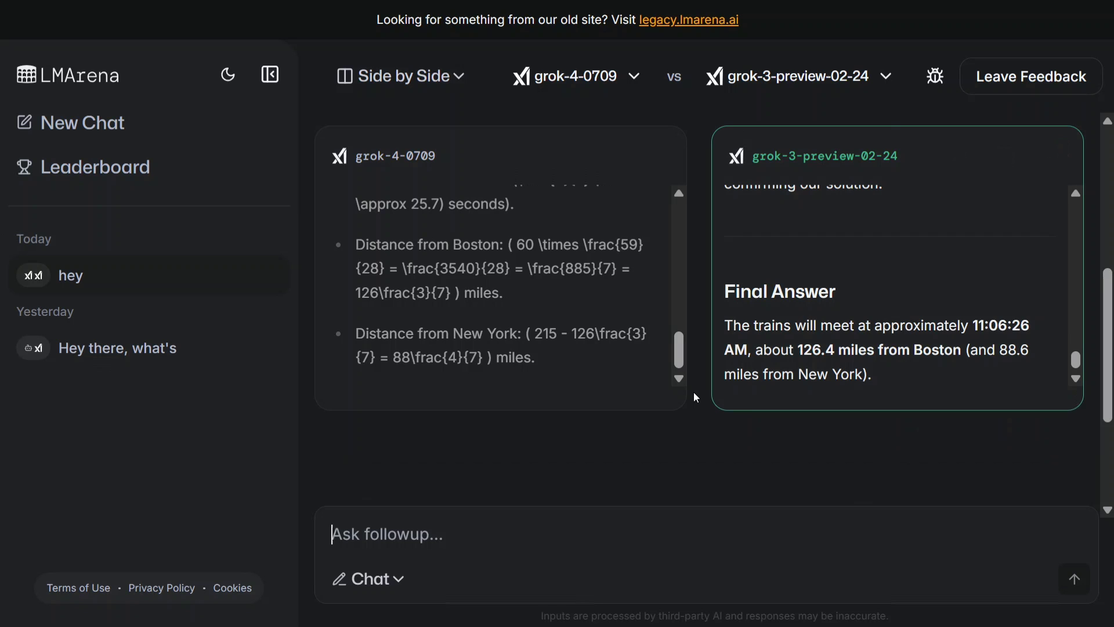
- Look up the Code Understanding with Bug Fixing prompt in the Medium 'Grok 4 vs Grok 3' draft
click(386, 534)
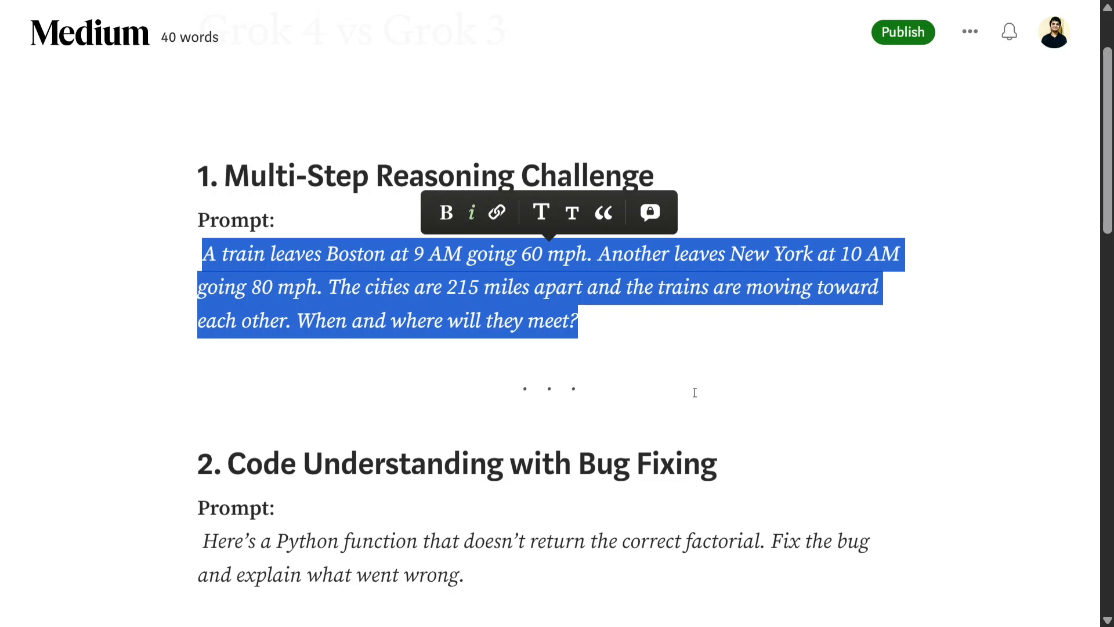
scroll(down, 3)
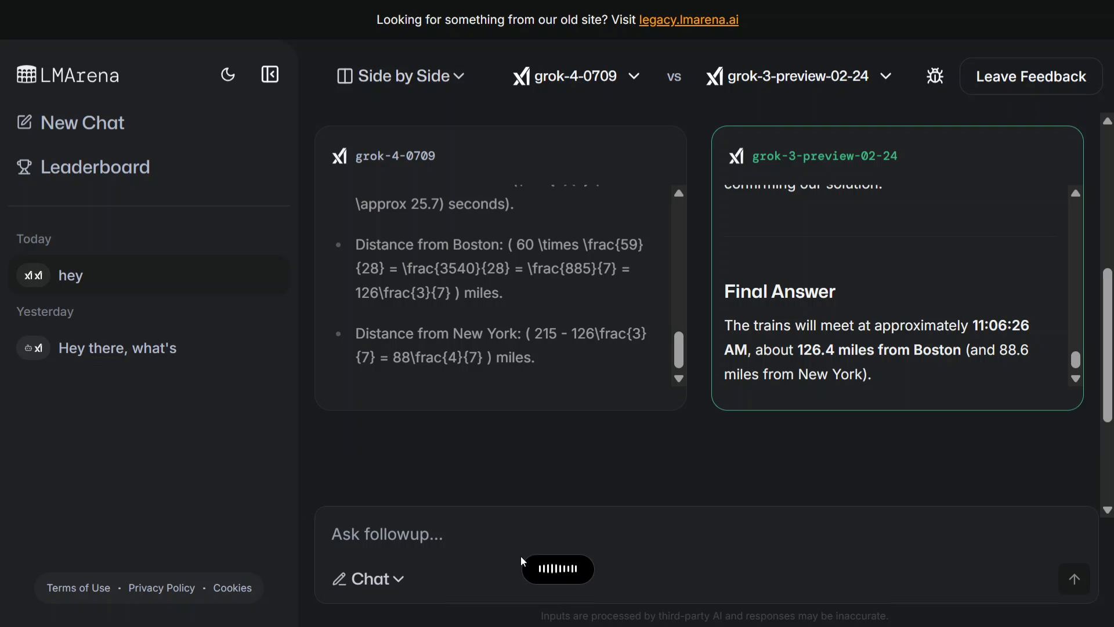
- Send 'Fix this code for getting the right factorial.' with the code to both models
text(Fix this code for getting the right factorial.)
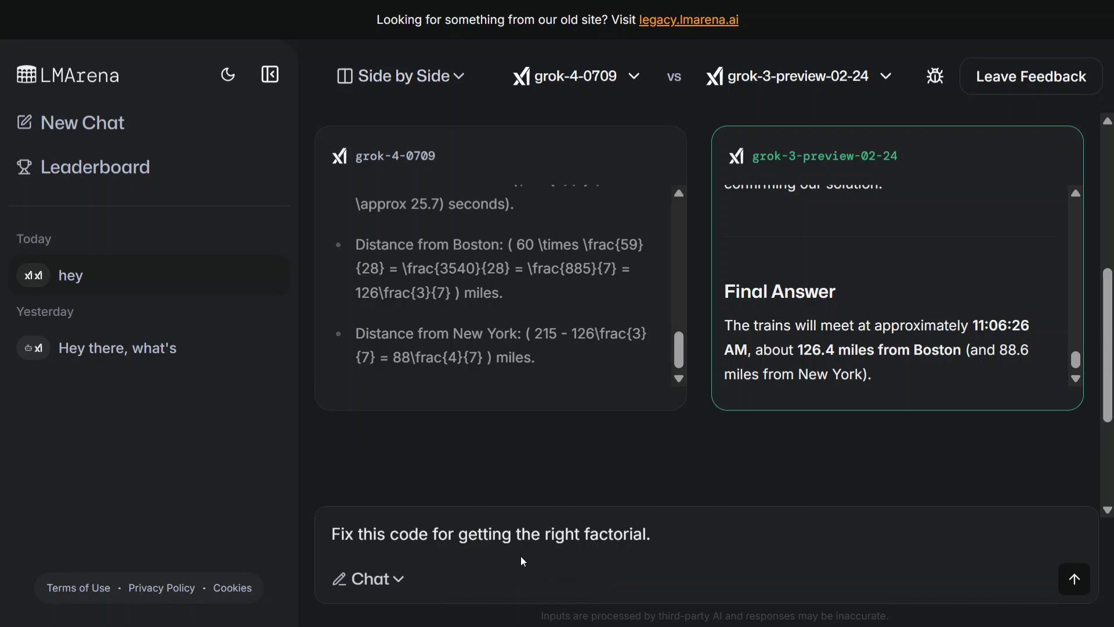
click(1074, 579)
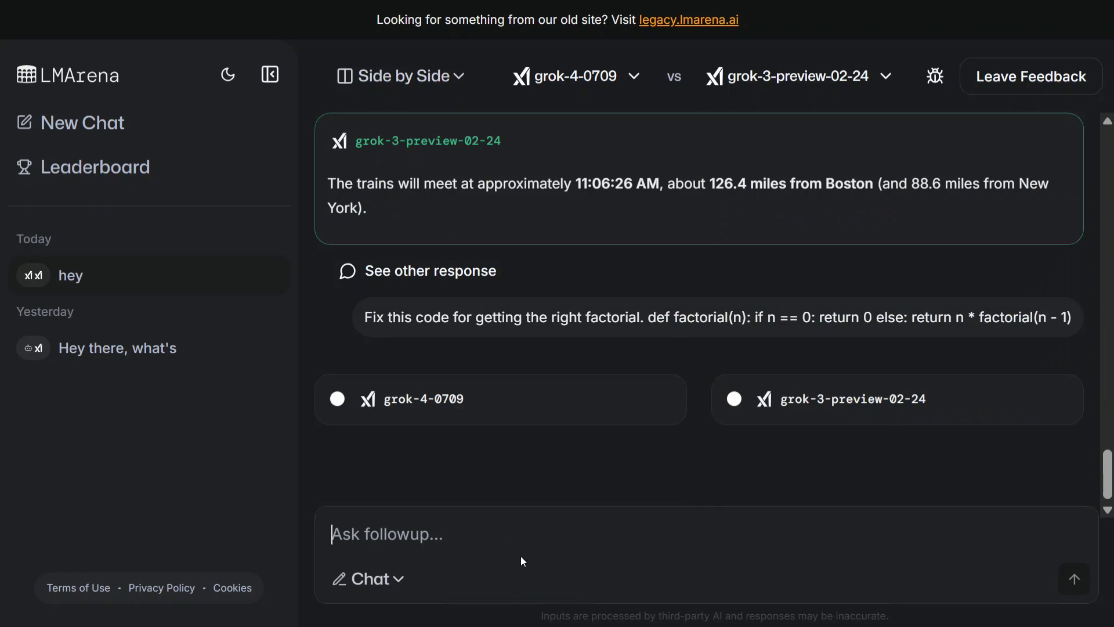
scroll(down, 3)
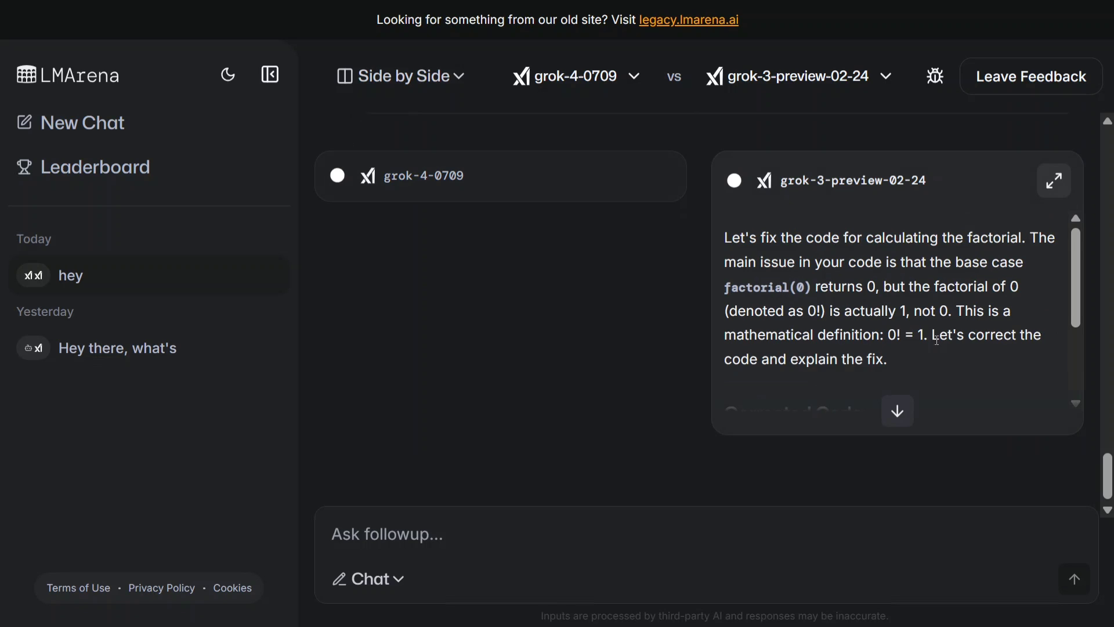
click(387, 534)
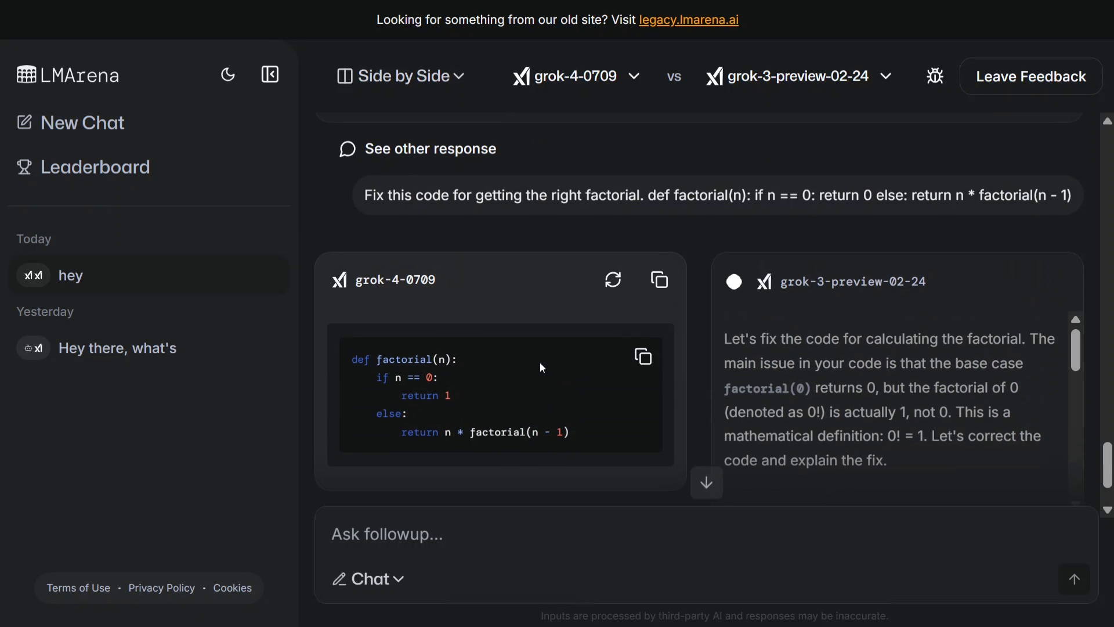
scroll(down, 3)
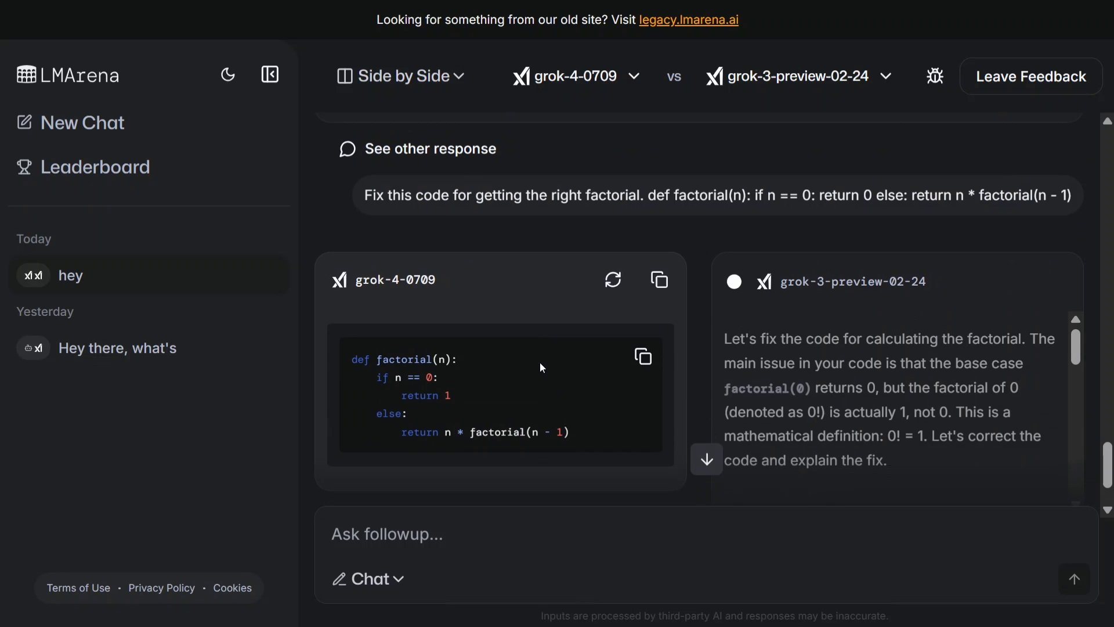
click(386, 534)
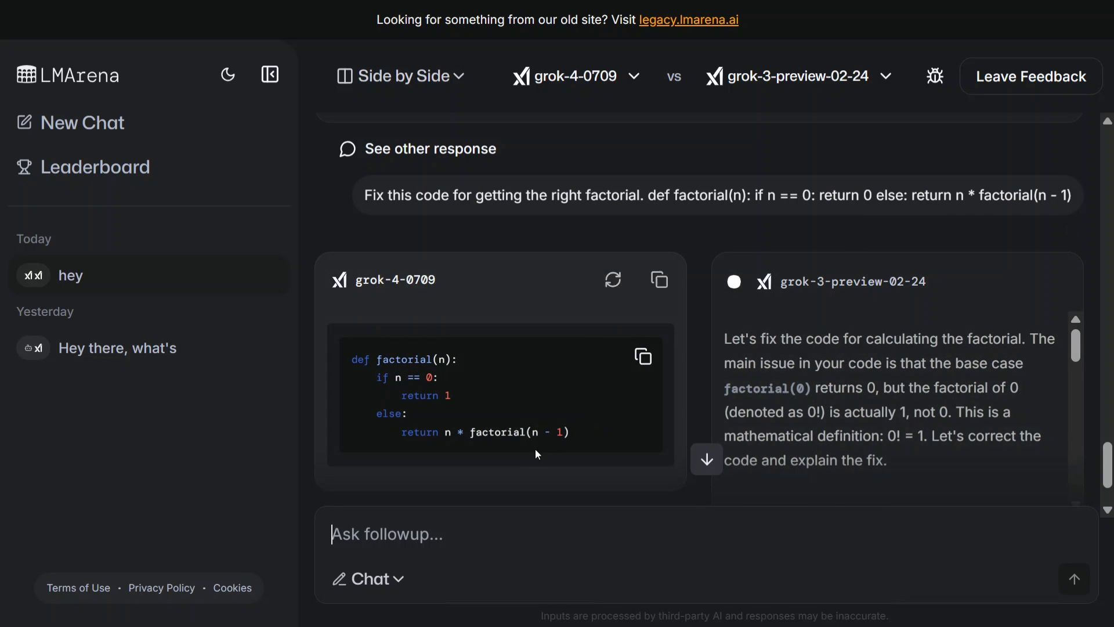
mouse_move(497, 411)
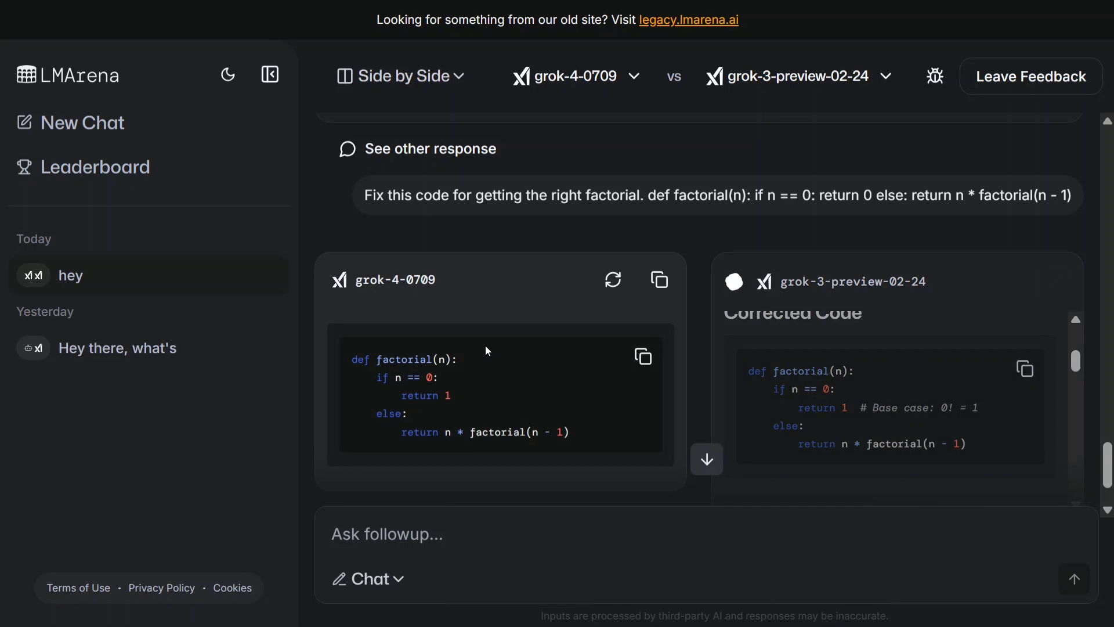
- Read both corrected factorial answers returning 1 for n == 0 down to the vote buttons, then return to the draft
scroll(down, 3)
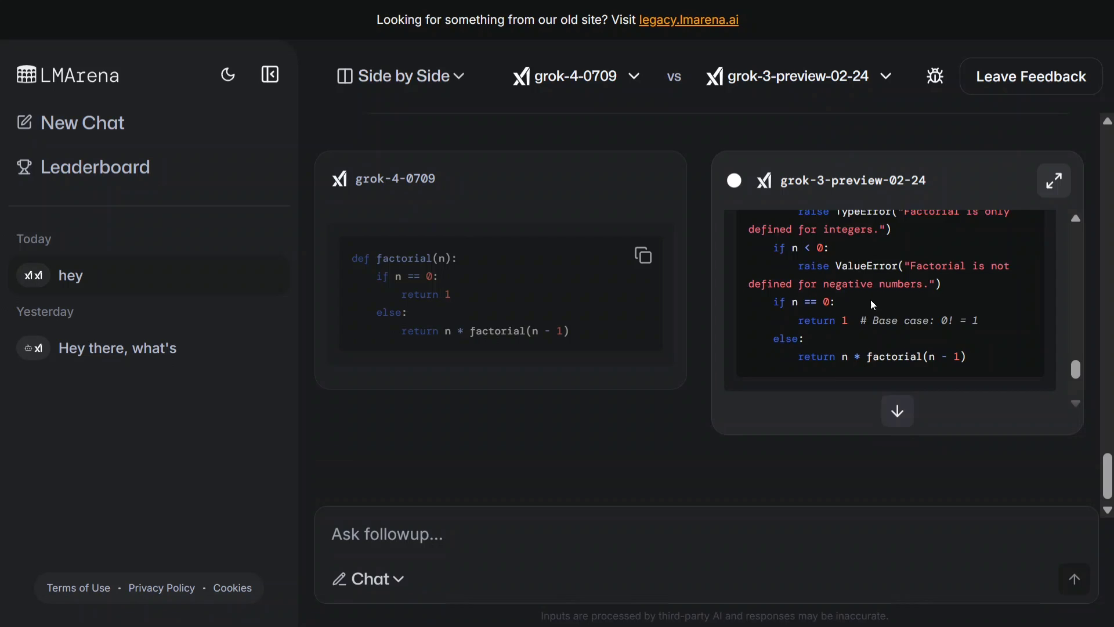
scroll(down, 3)
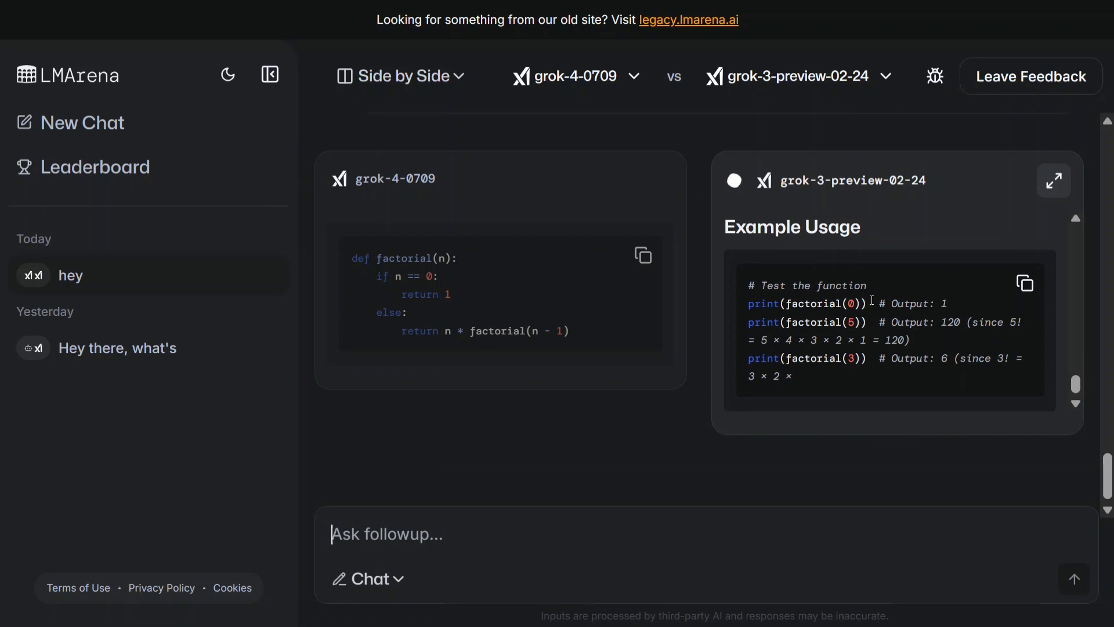
scroll(down, 3)
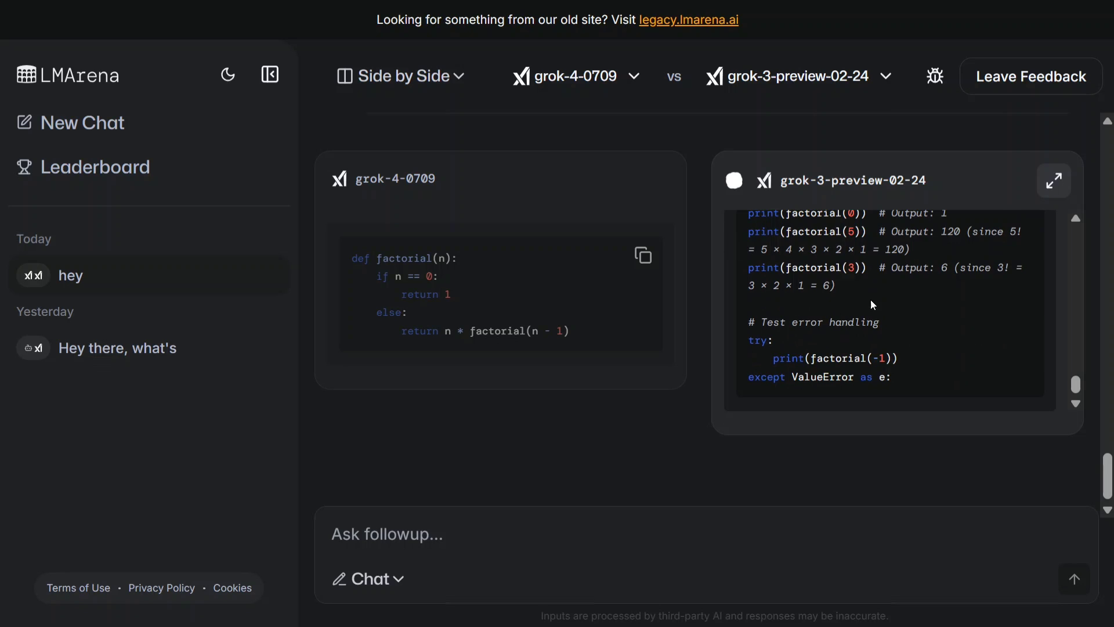
scroll(down, 3)
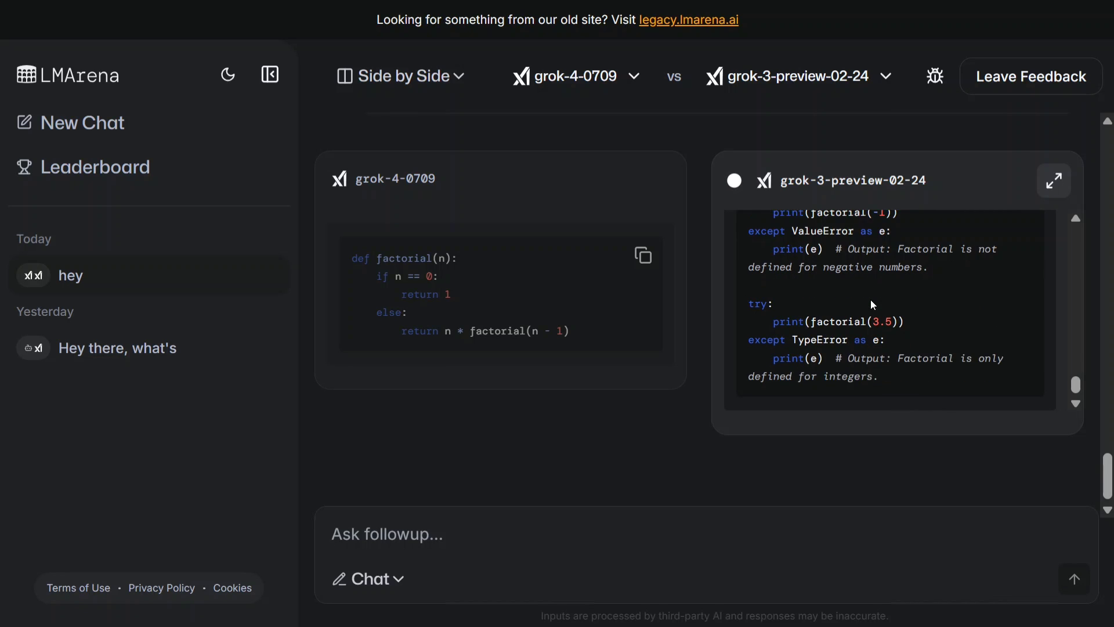
scroll(down, 3)
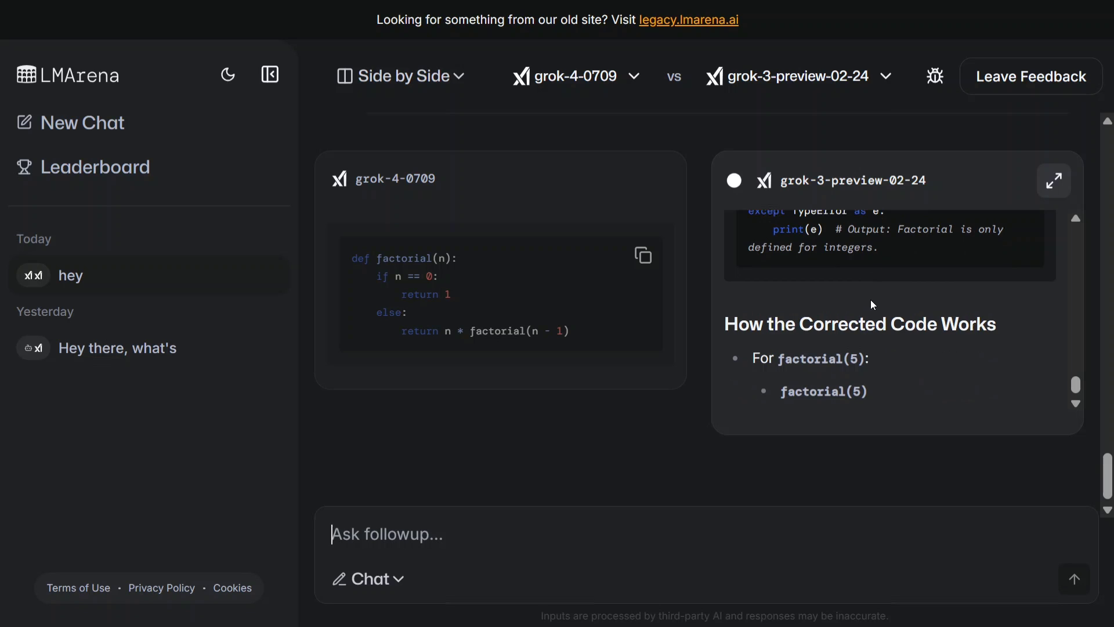
scroll(down, 3)
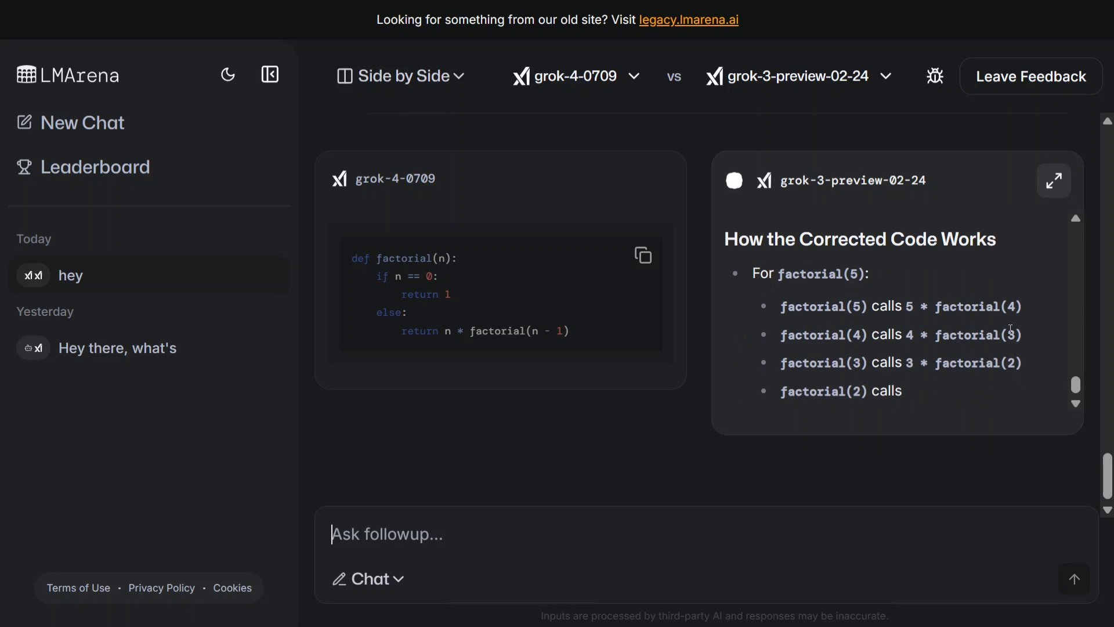
scroll(down, 3)
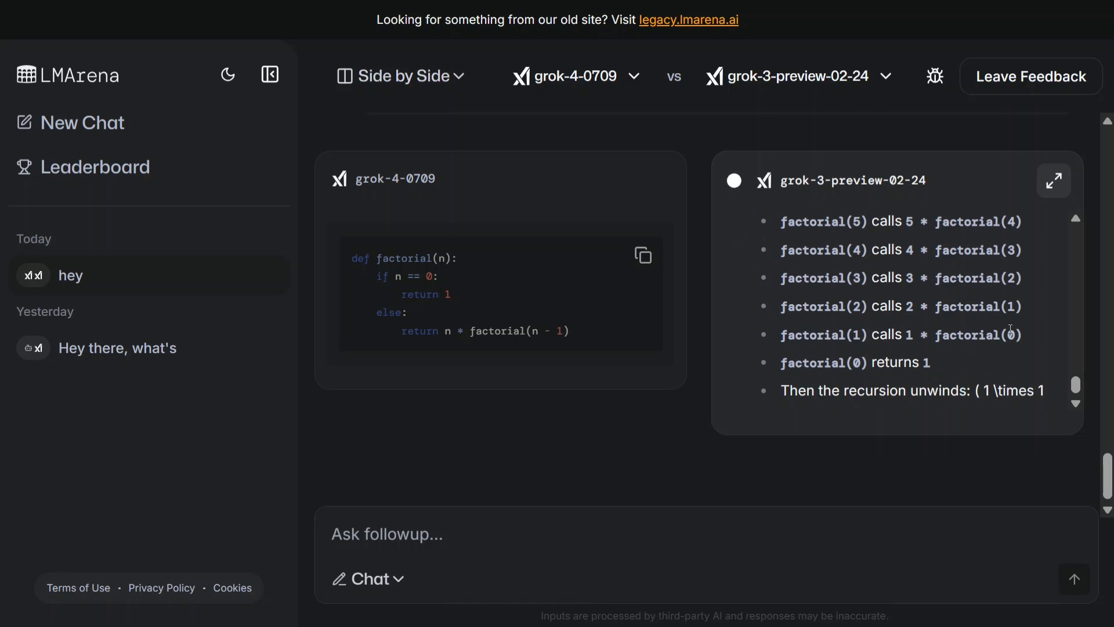
scroll(down, 3)
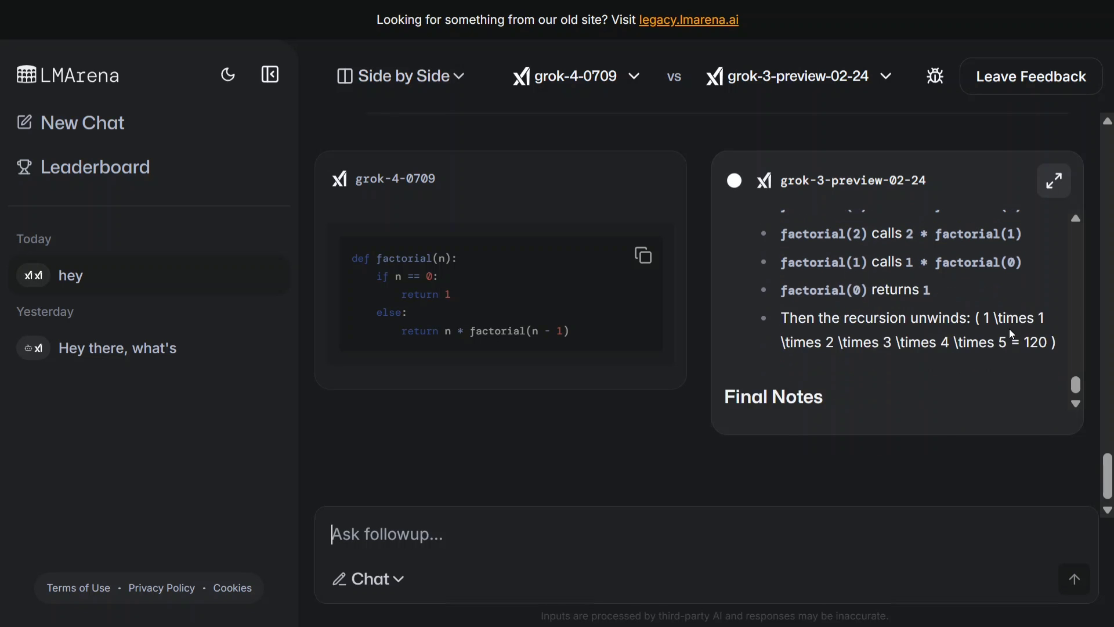
scroll(down, 3)
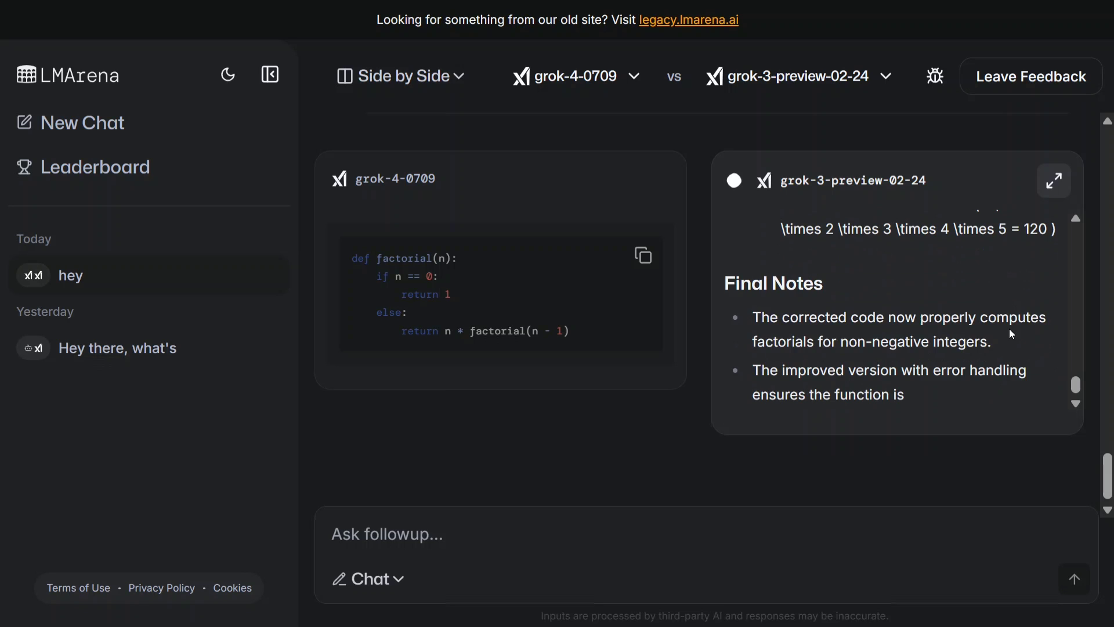
scroll(down, 3)
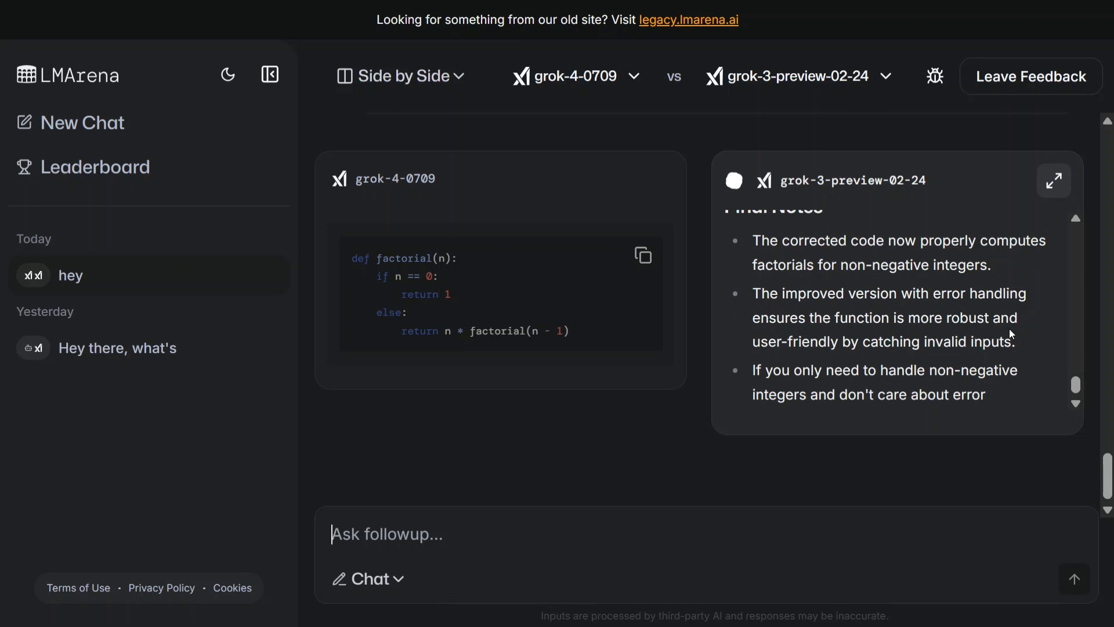
scroll(down, 3)
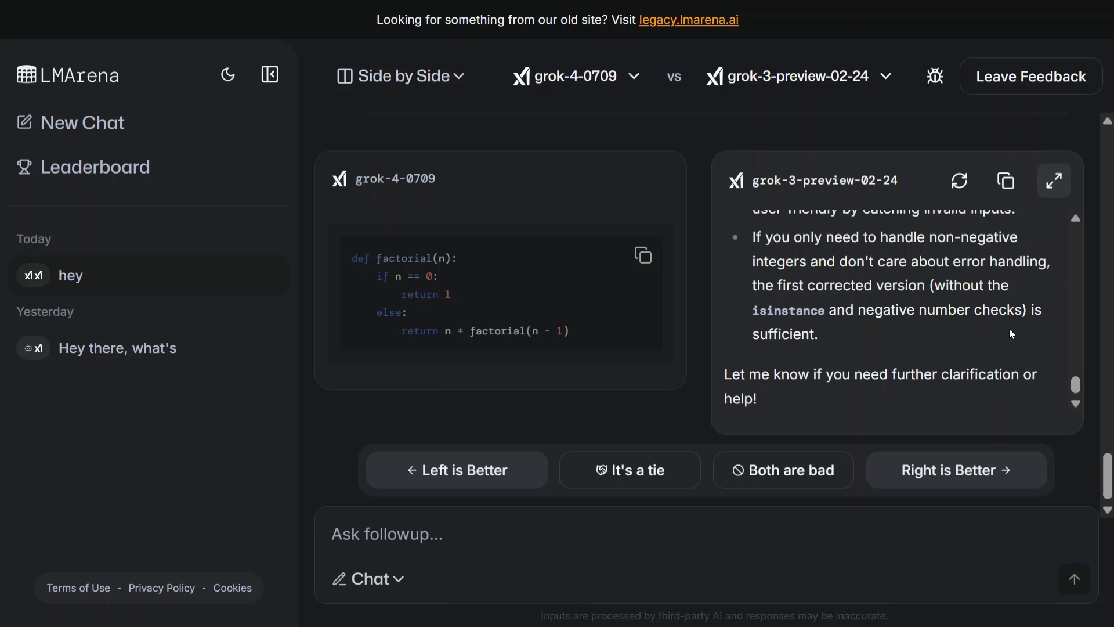
click(456, 469)
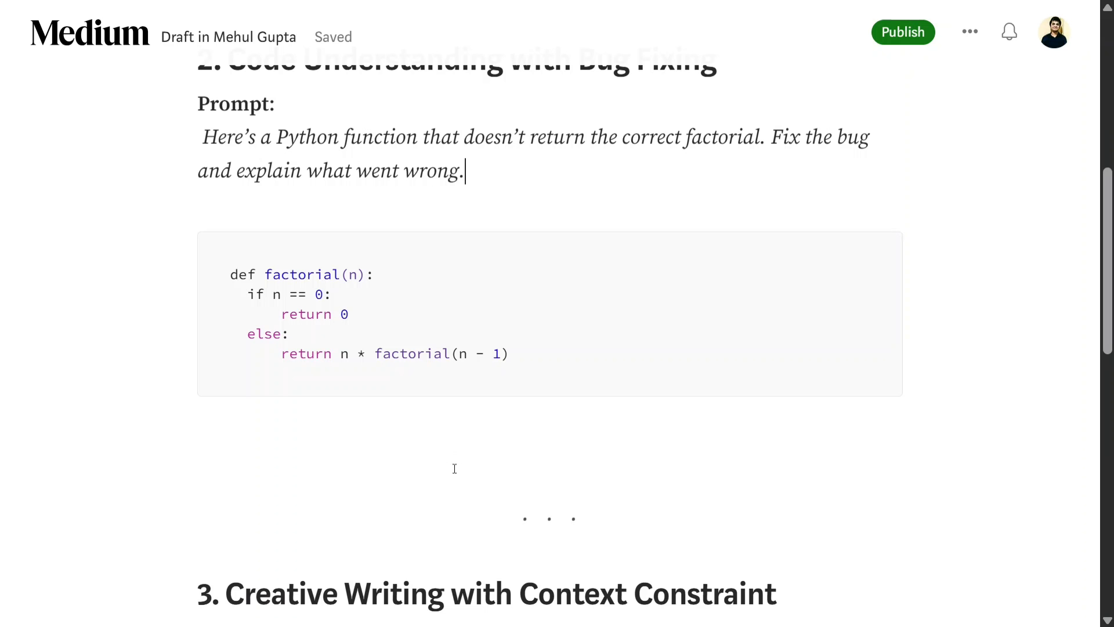
- Select and copy the 100-word story prompt under Creative Writing with Context Constraint
scroll(down, 3)
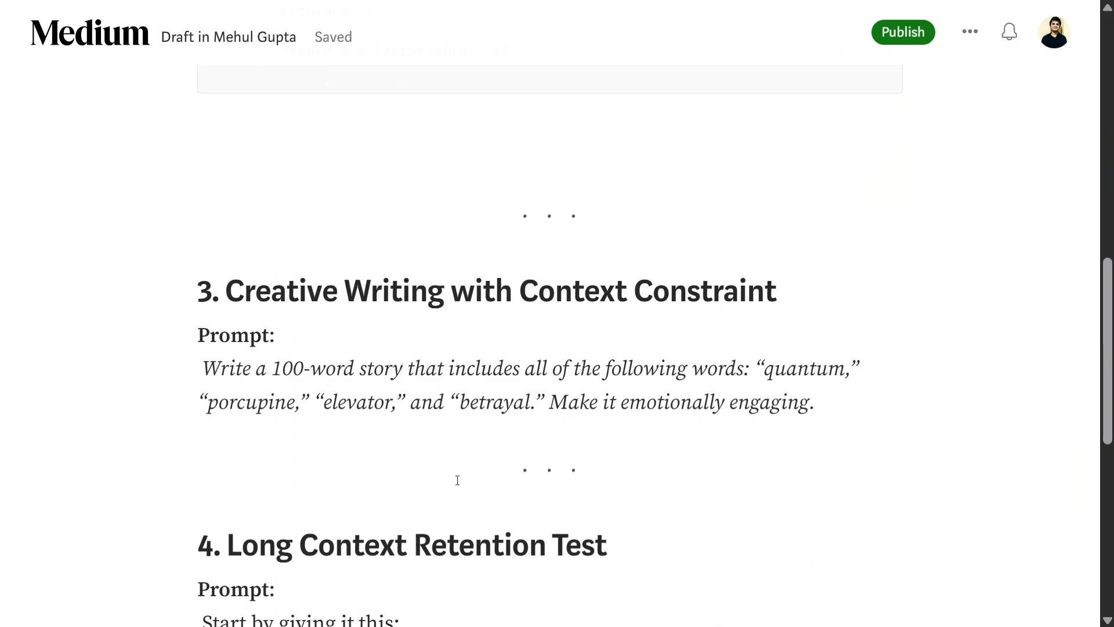
drag(202, 368, 631, 368)
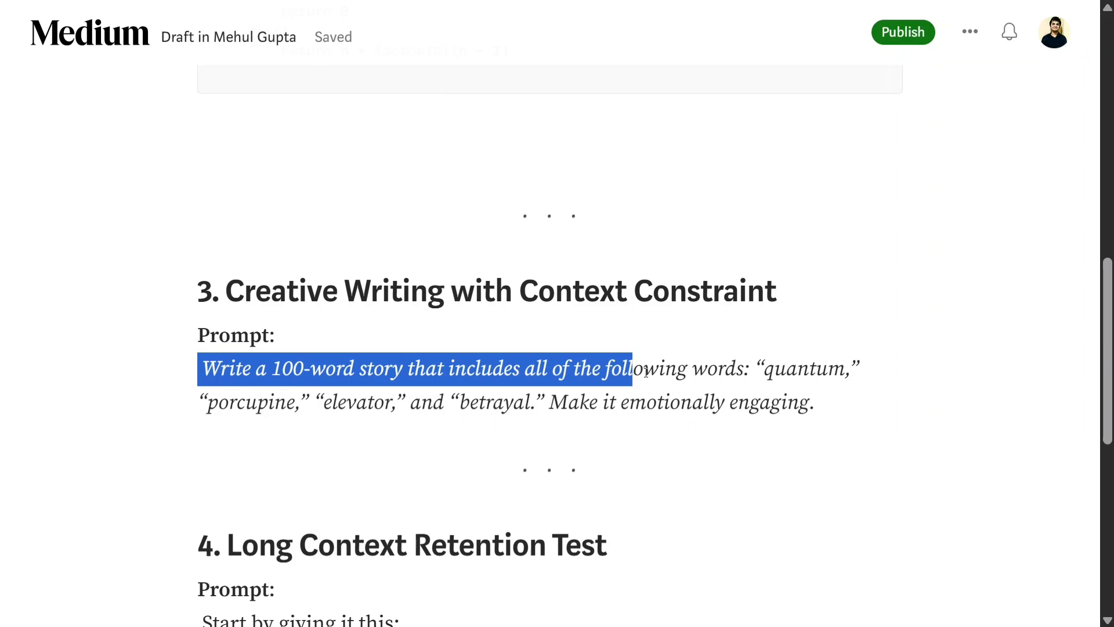
drag(633, 367, 813, 402)
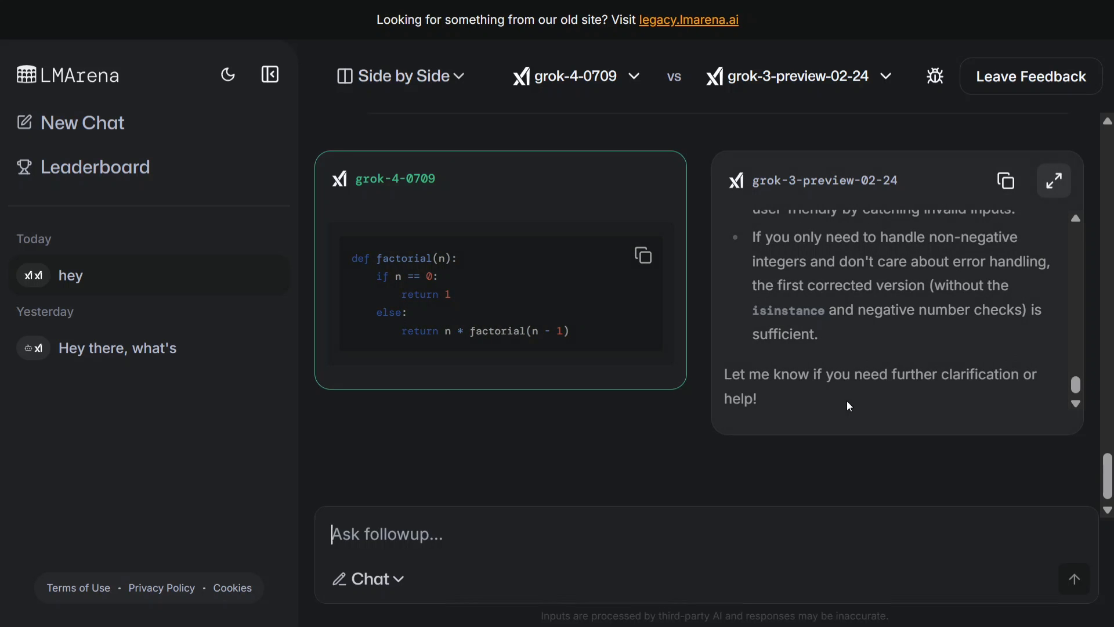
- Send the 100-word story prompt requiring 'quantum', 'porcupine', 'elevator' and 'betrayal' to both models
text(Write a 100-word story that includes all of the following words: "quantum," "porcupine," "elevator," and "betrayal." Make it emotionally engaging.)
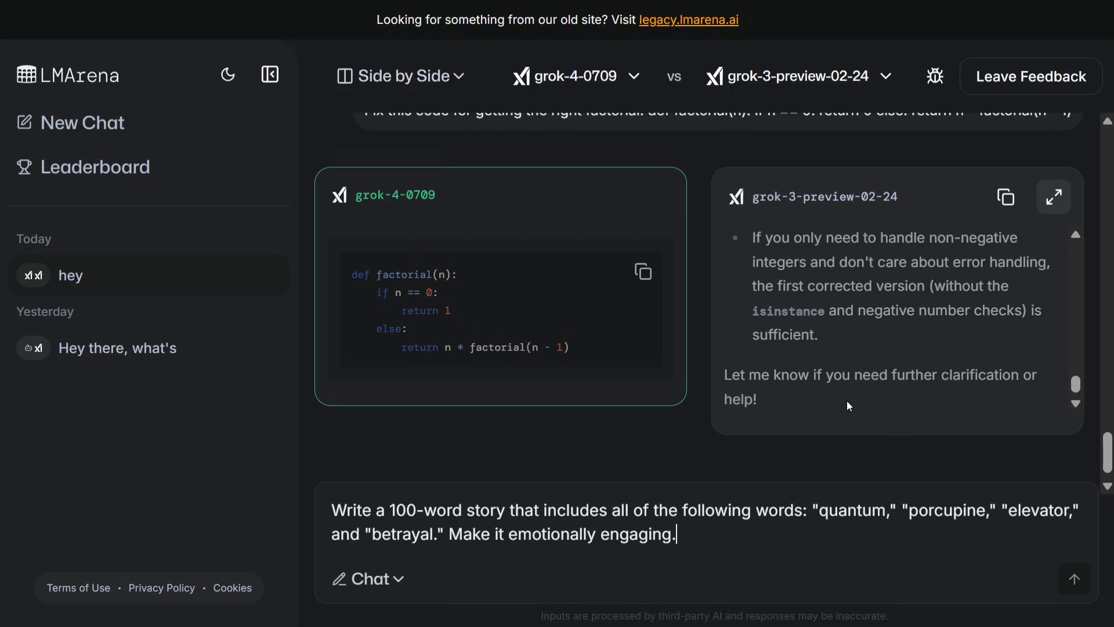
scroll(down, 3)
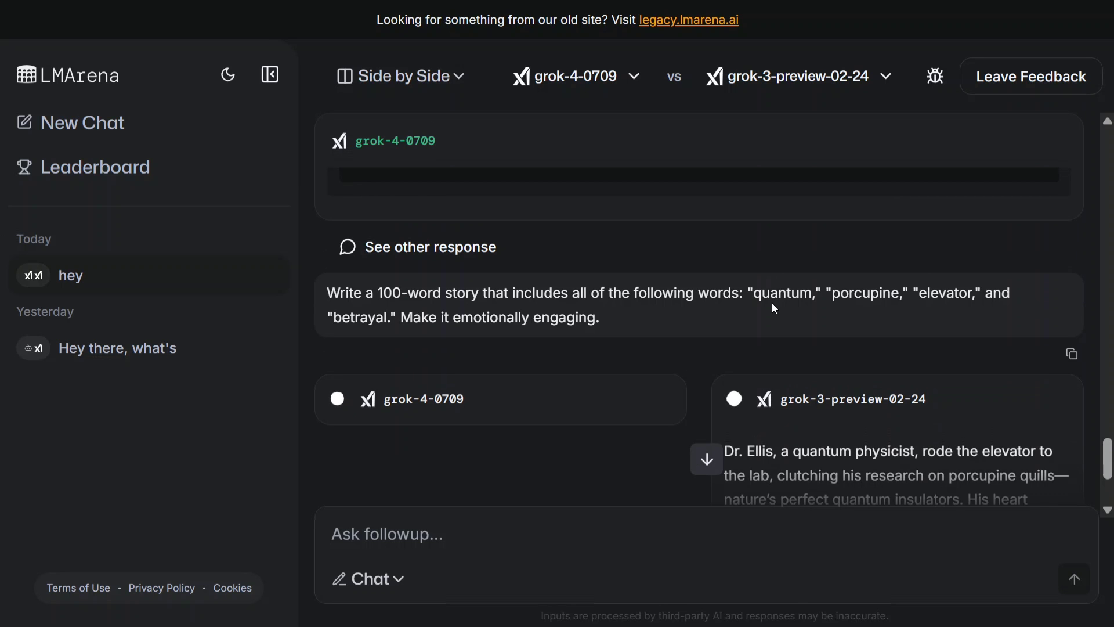
- Read both stories, highlight 'Betrayal' in grok-3's, and vote grok-4-0709's 102-word story as better
scroll(down, 3)
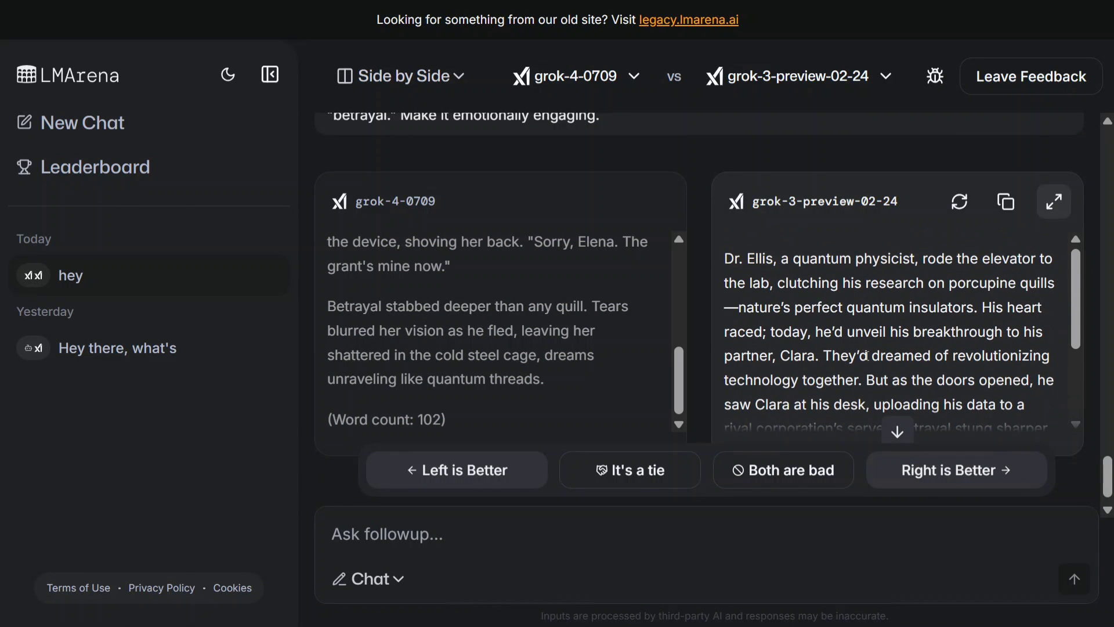
double_click(870, 307)
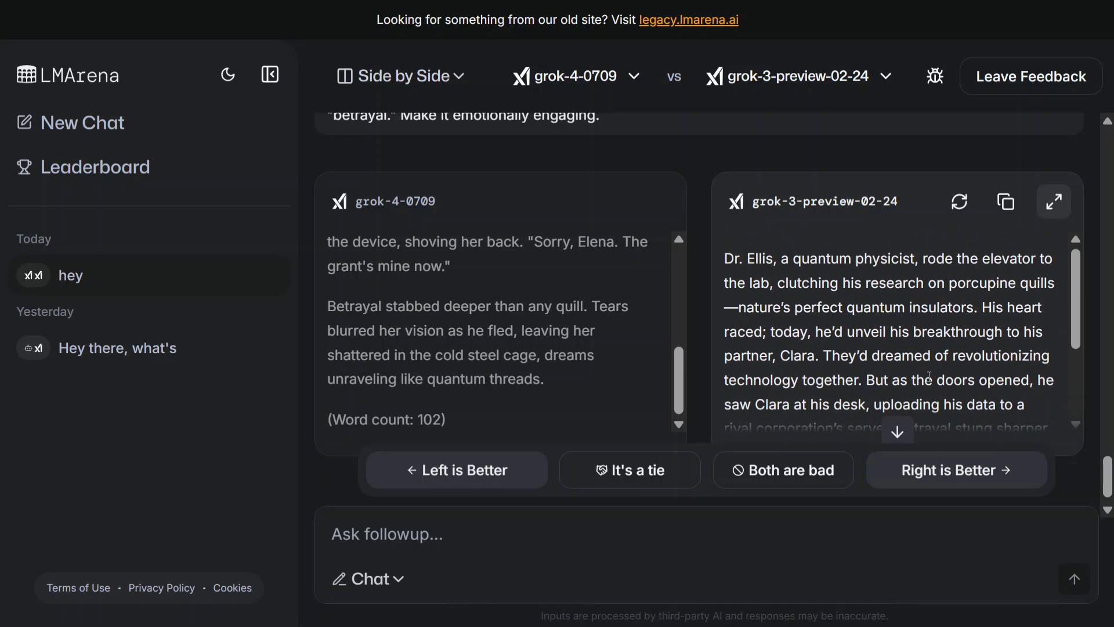
scroll(down, 3)
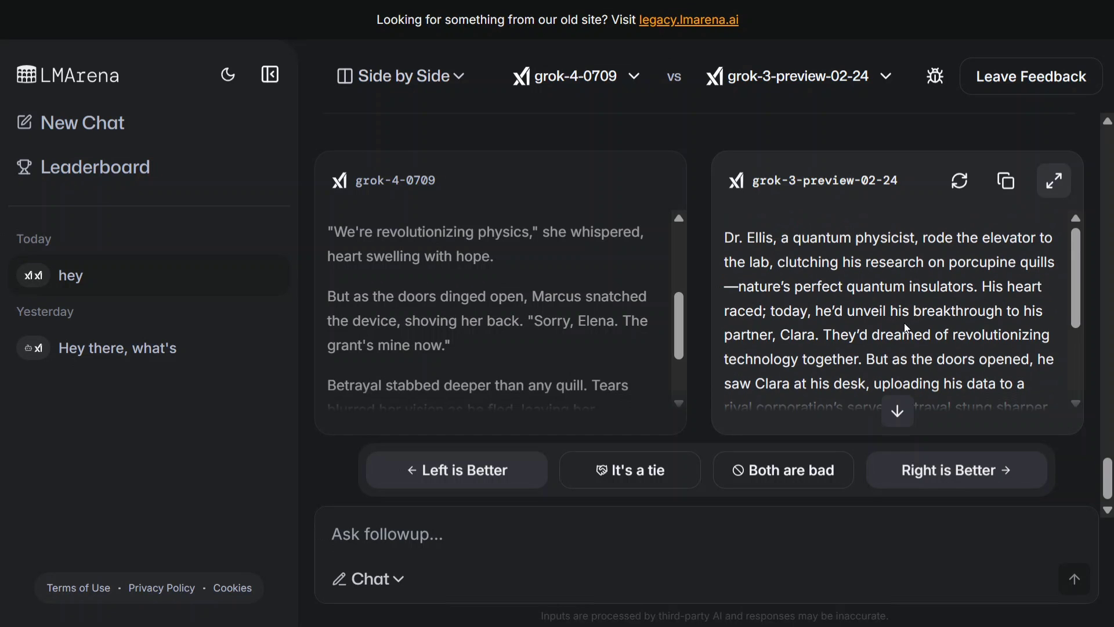
scroll(down, 3)
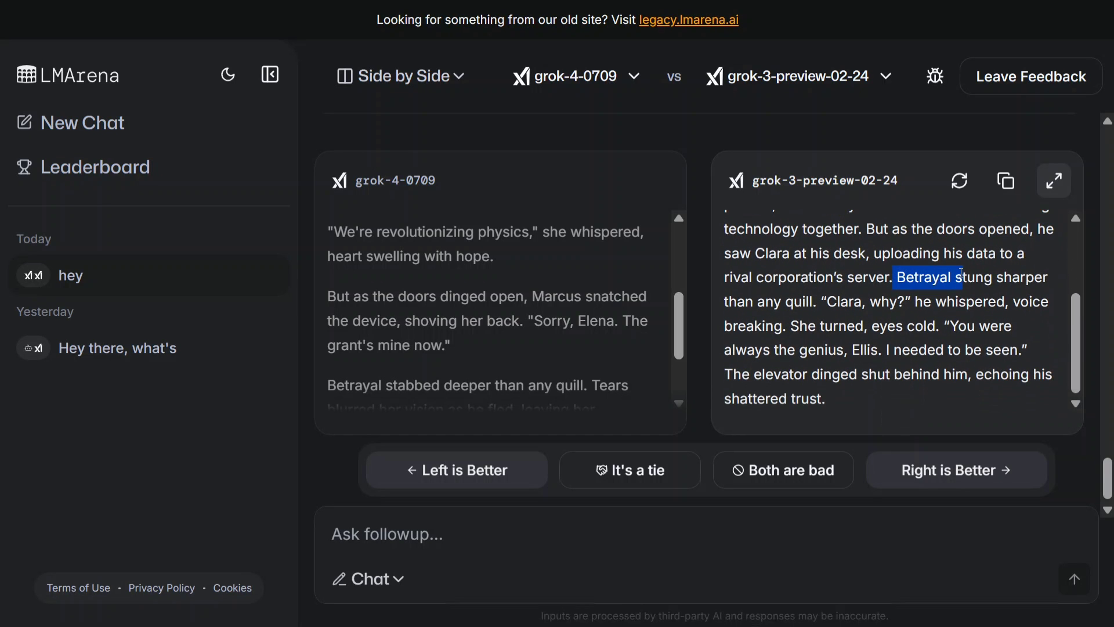
mouse_move(554, 362)
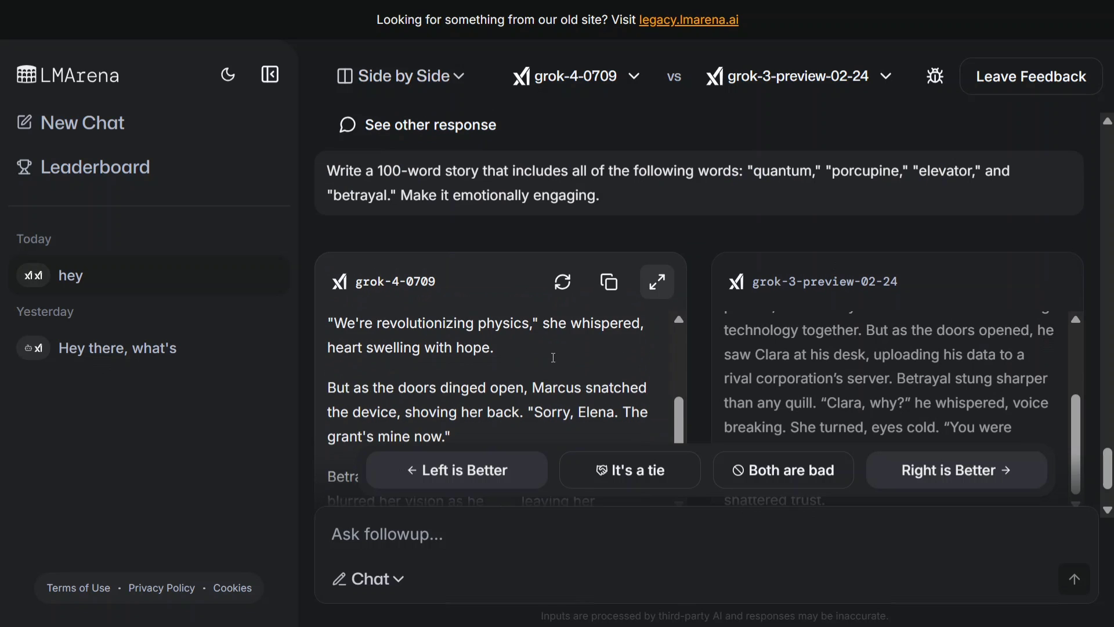
scroll(down, 3)
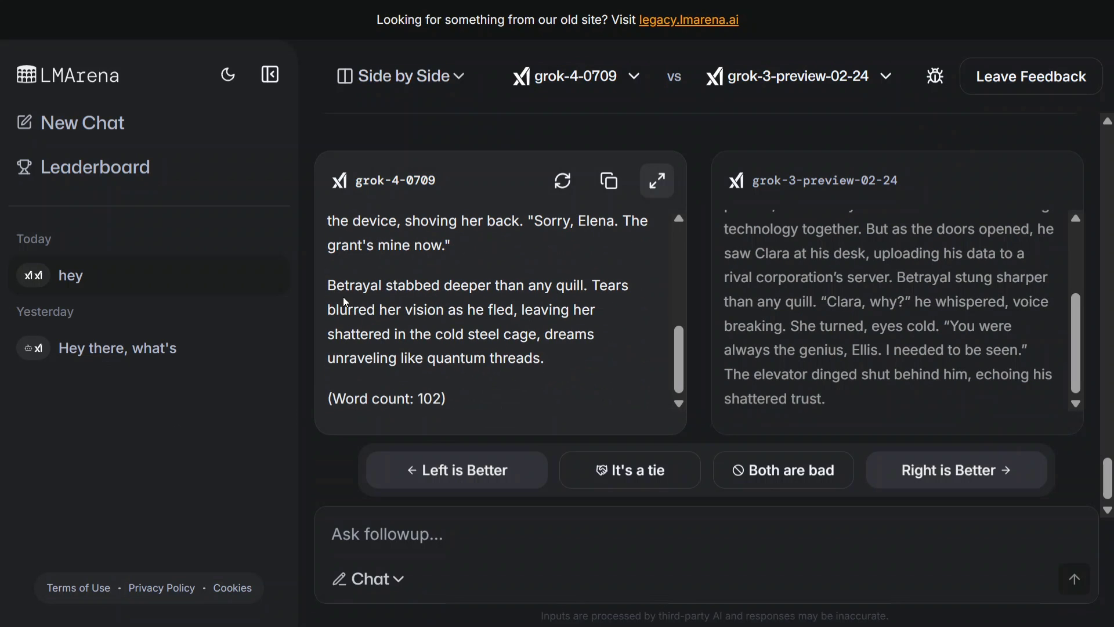
mouse_move(835, 311)
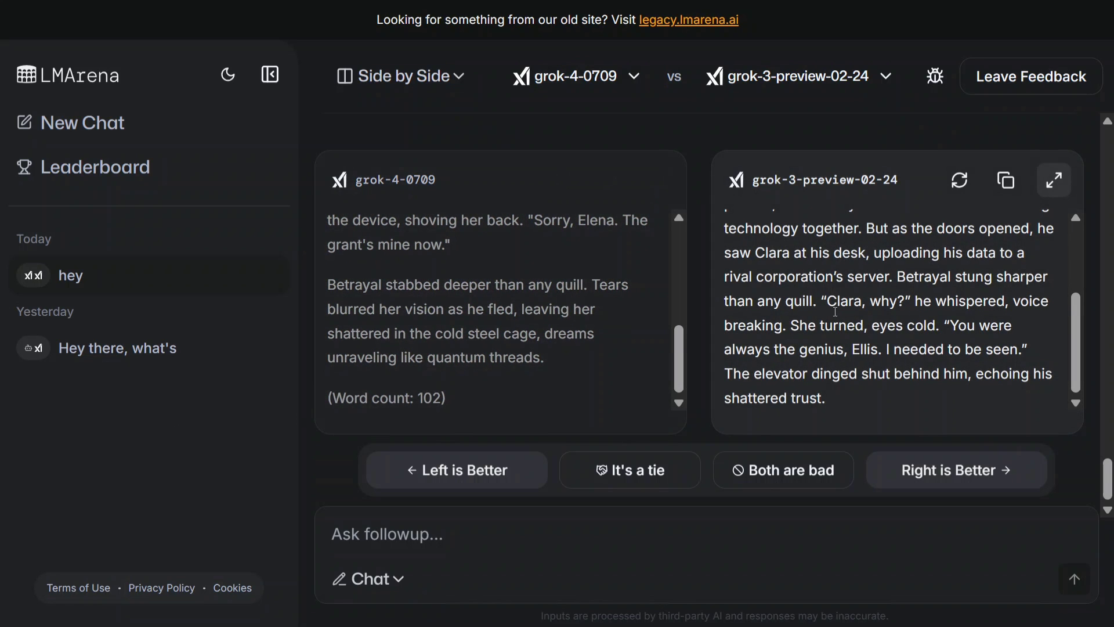
click(456, 469)
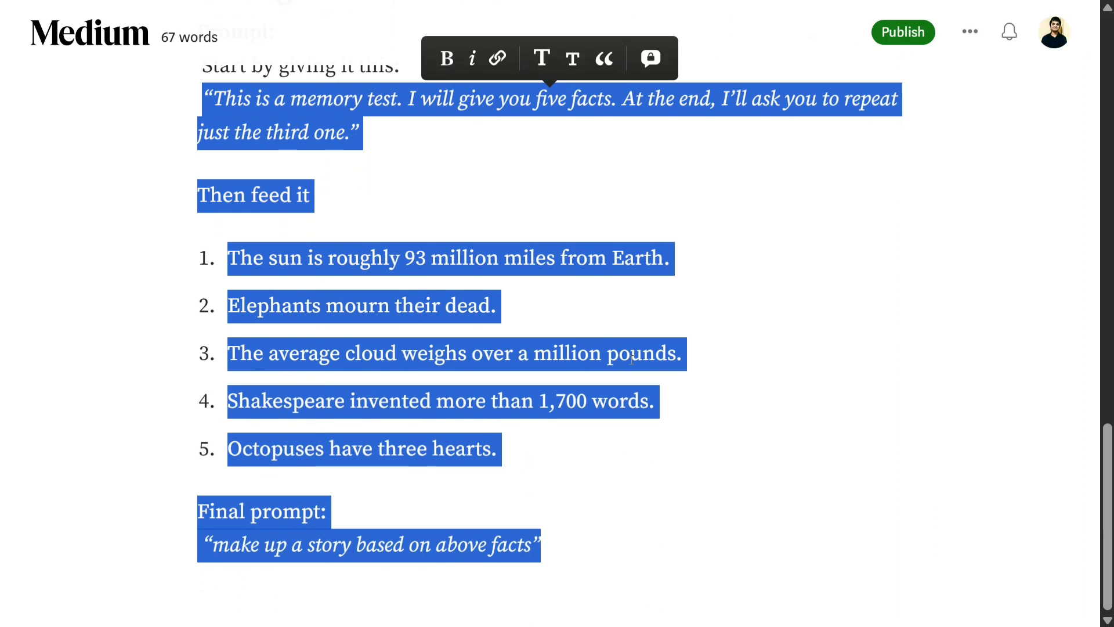
- Copy the Long Context Retention Test prompt with its five facts and final story request
click(499, 306)
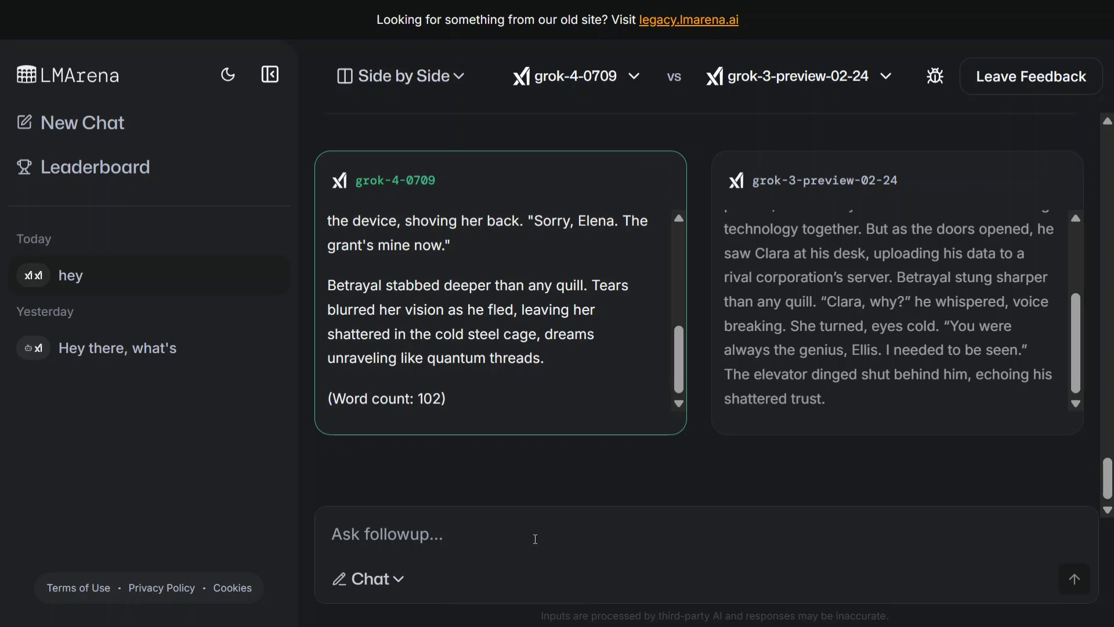
- Send the five-fact memory test prompt and read both models' resulting stories
scroll(down, 3)
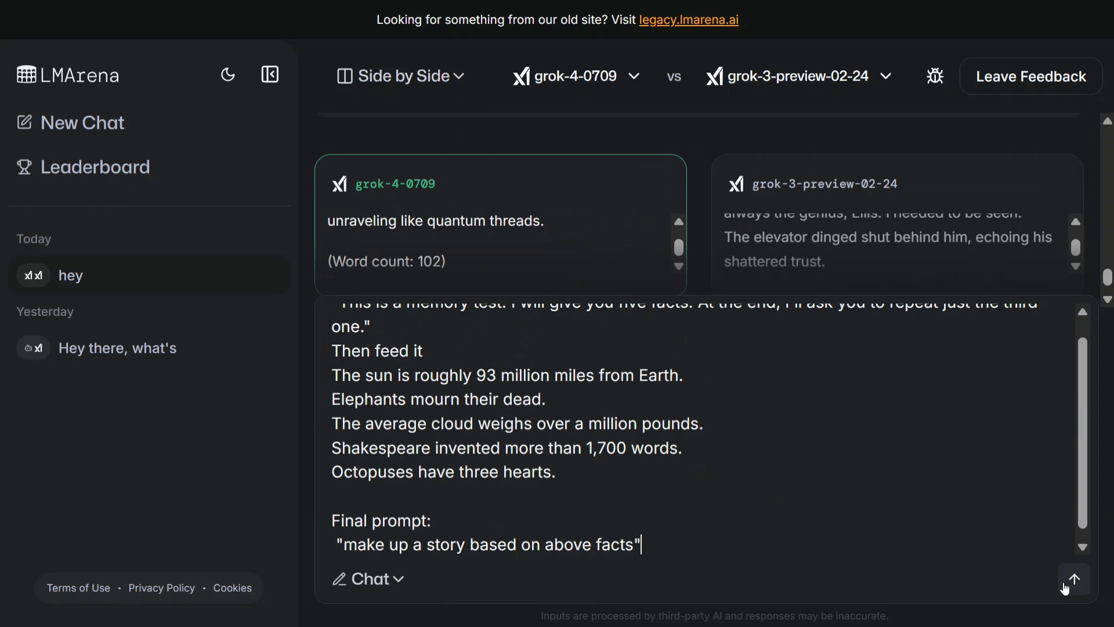
click(1074, 579)
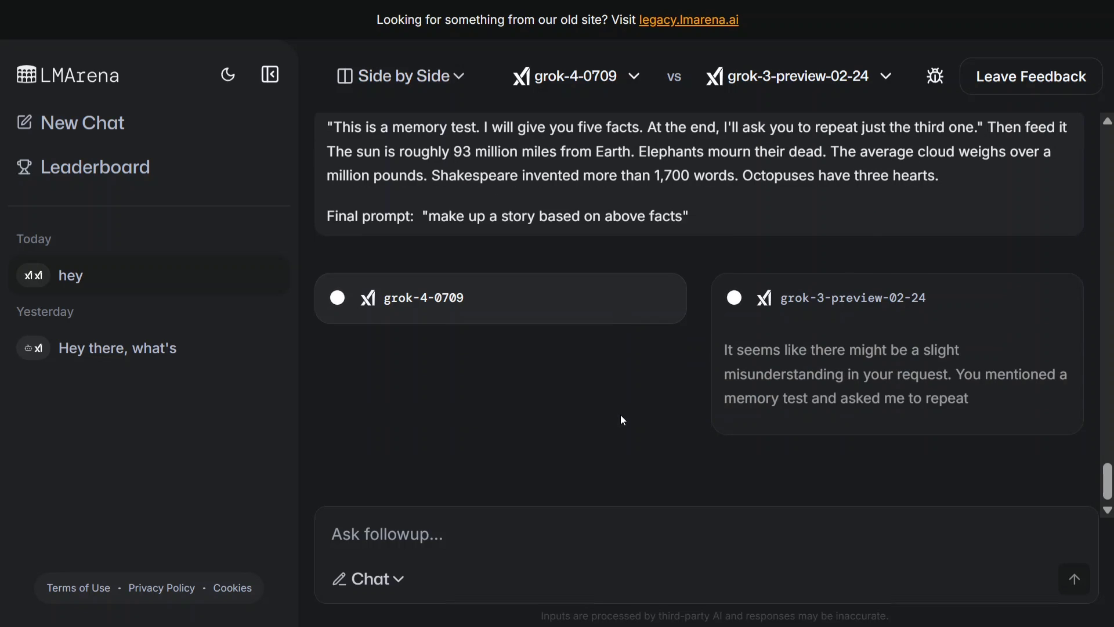
scroll(down, 3)
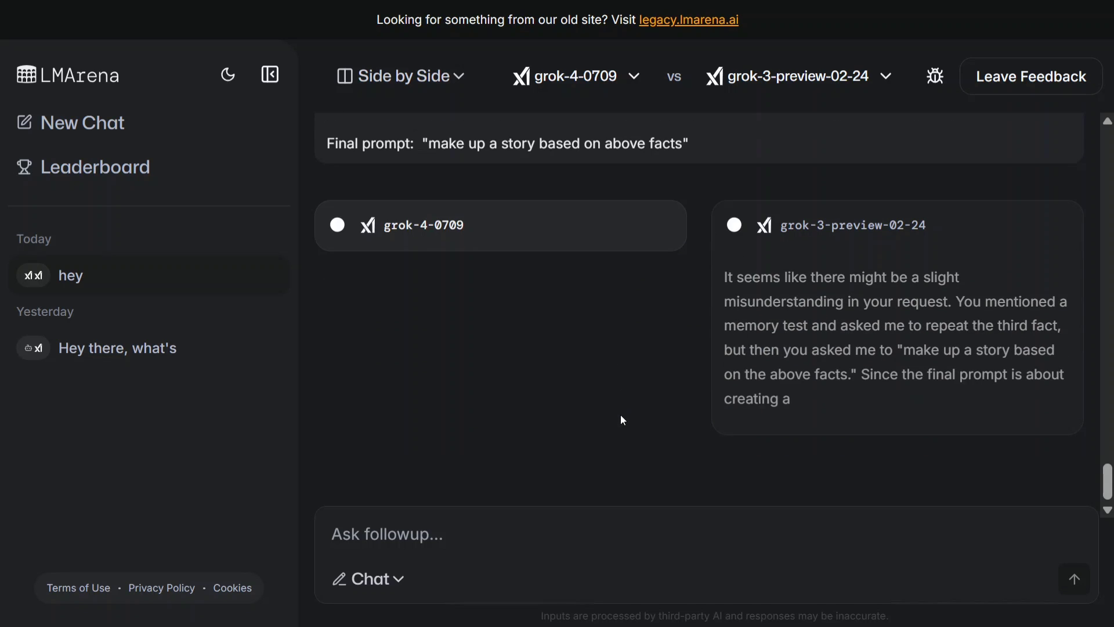
scroll(down, 3)
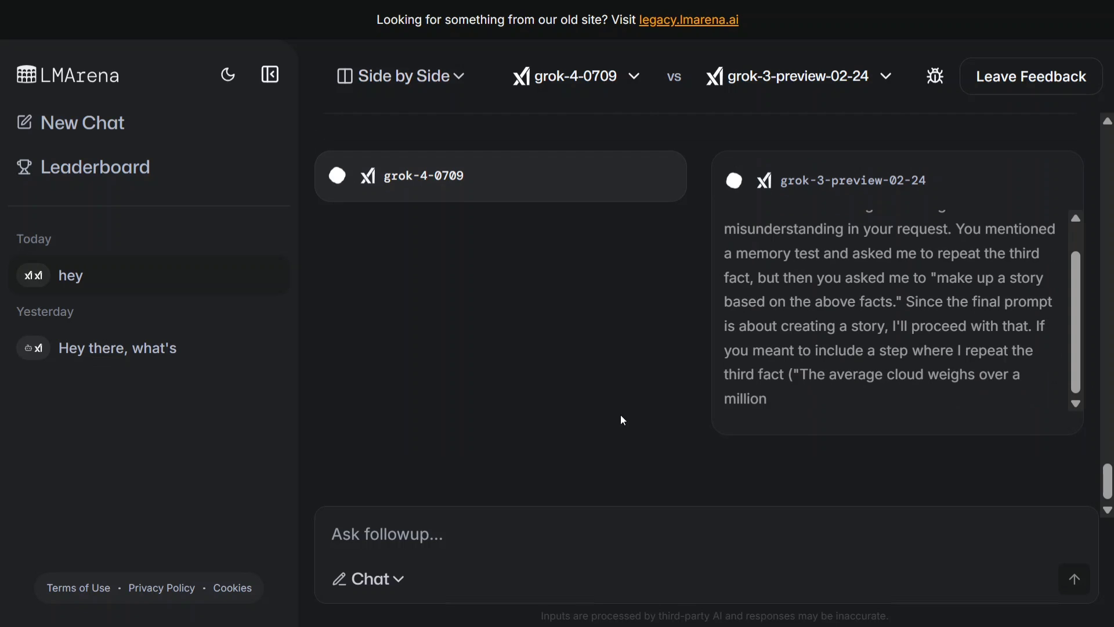
scroll(down, 3)
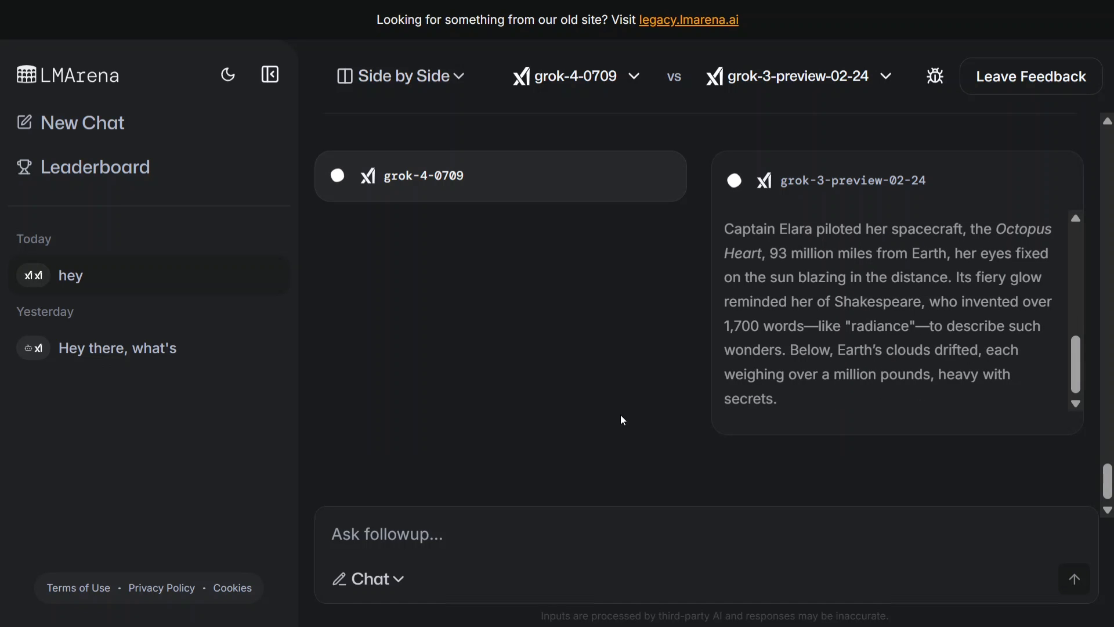
scroll(down, 3)
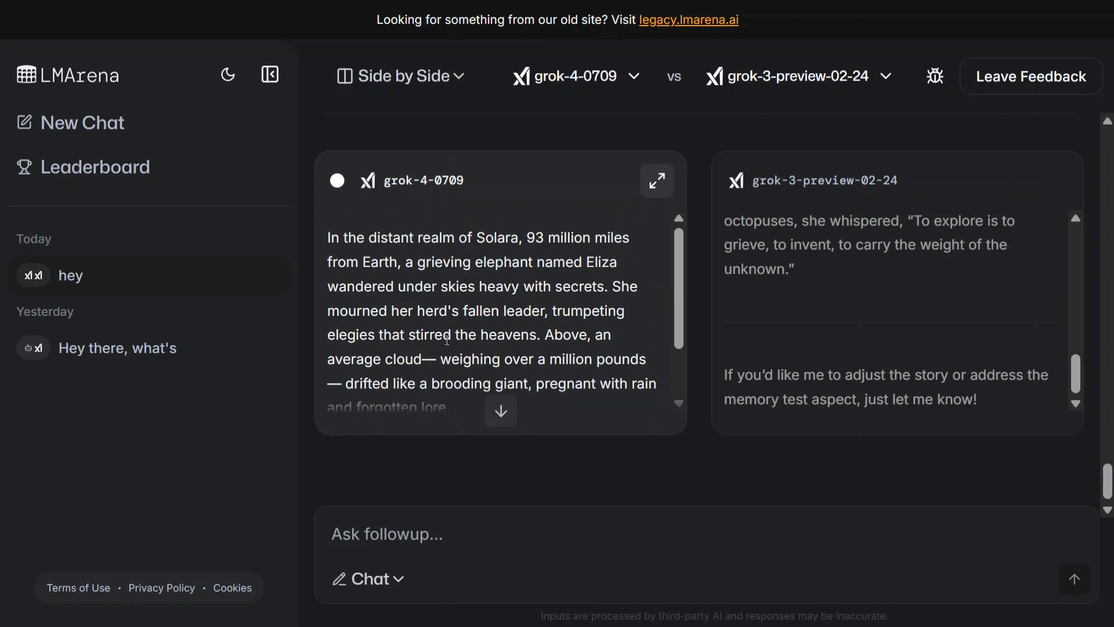
mouse_move(426, 302)
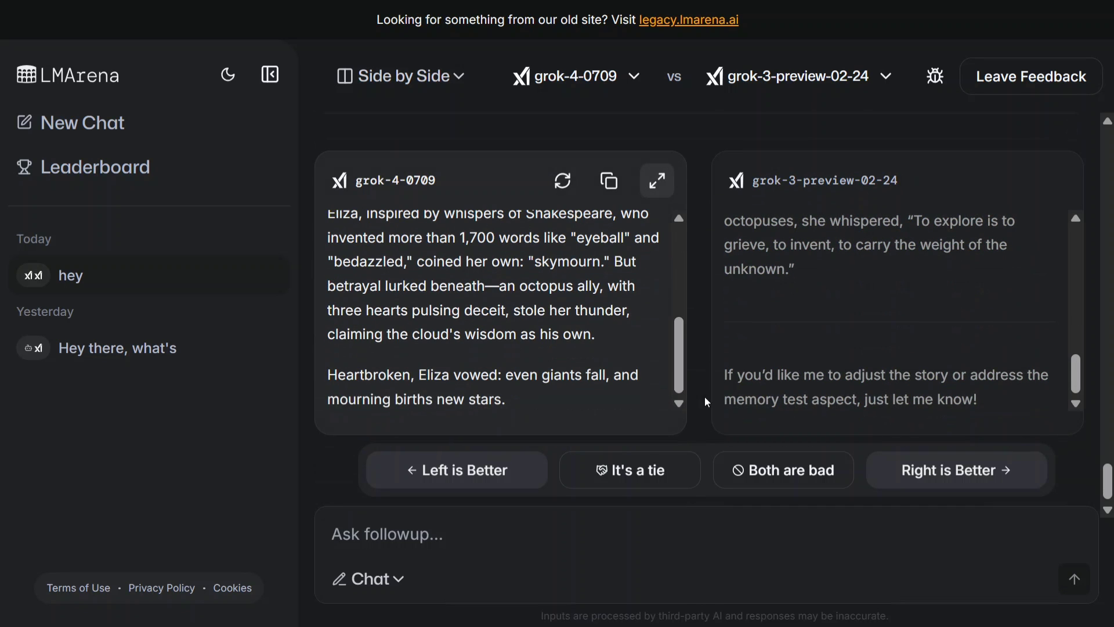
- Rate the two memory-test stories as 'It's a tie' and ready the follow-up box
click(628, 470)
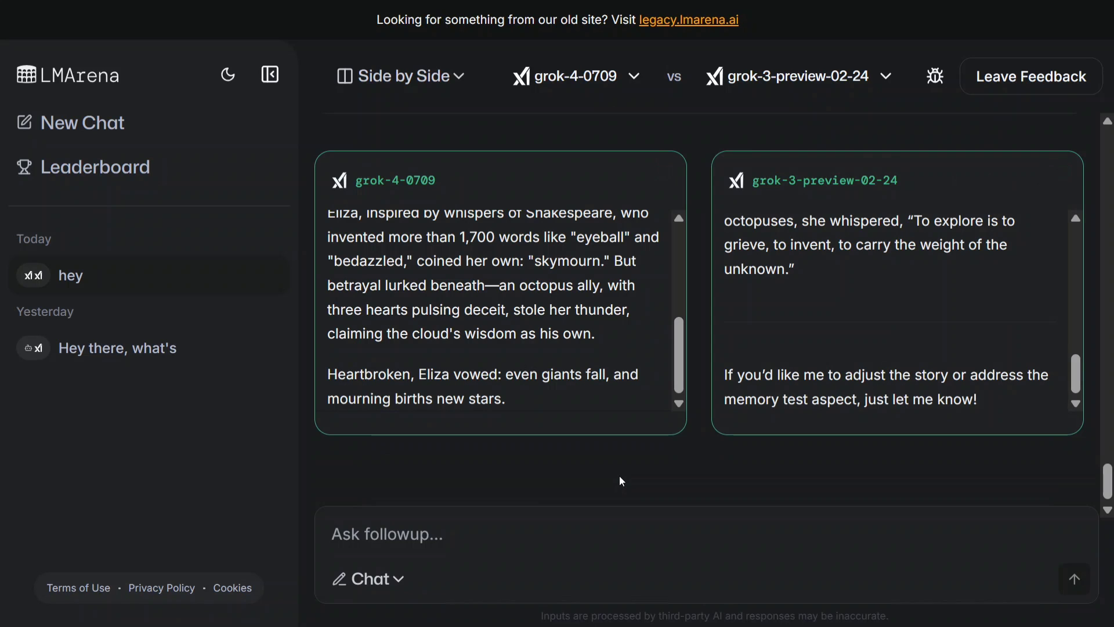
click(386, 534)
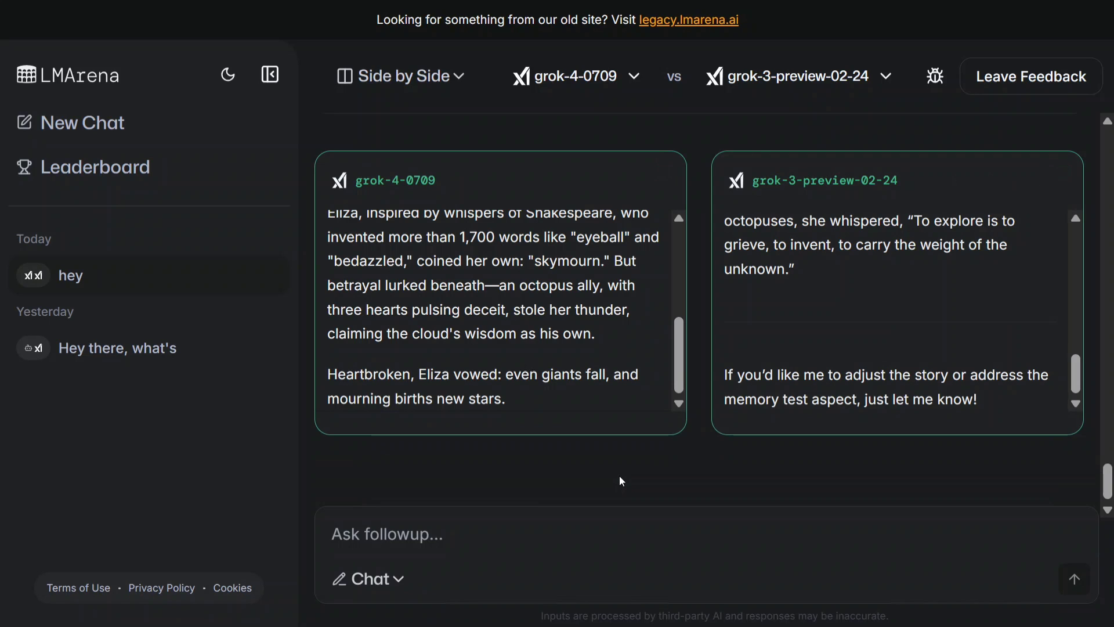
click(387, 534)
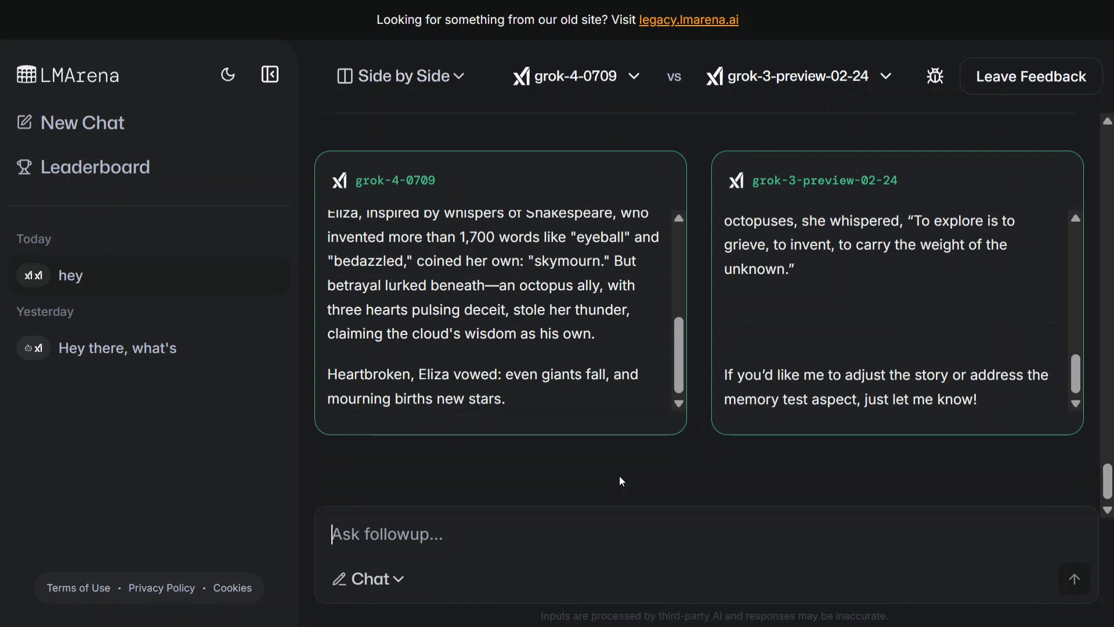